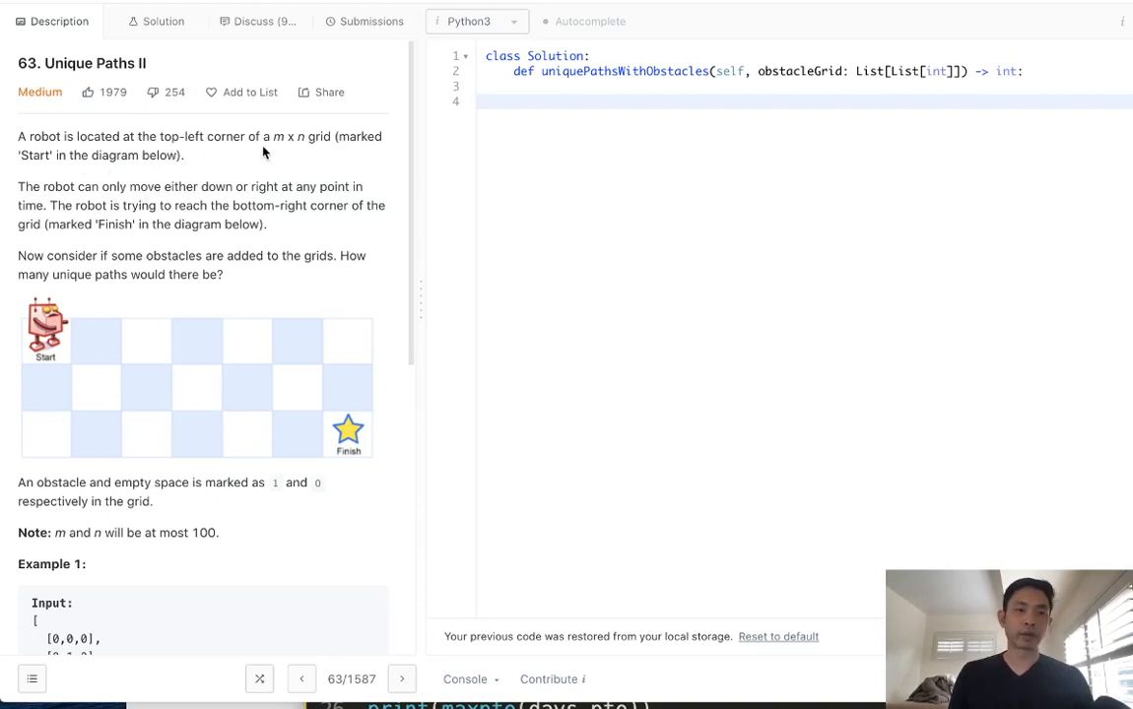
{"action": "mouse_move", "coordinate": [130, 201]}
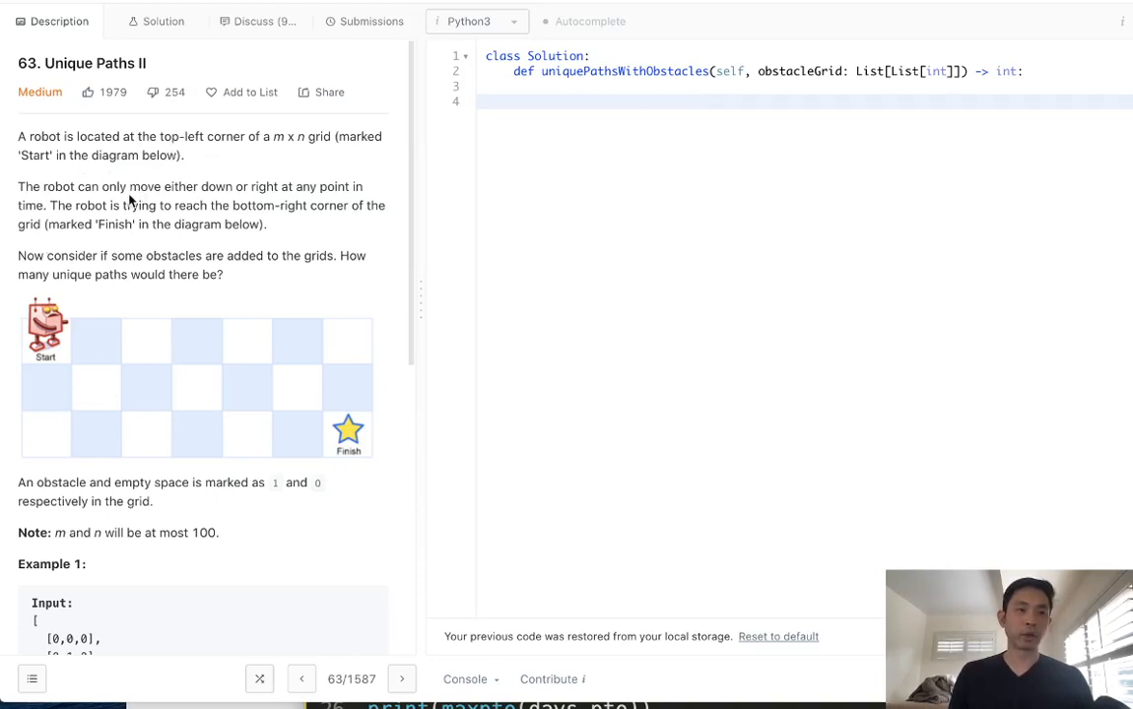
{"action": "mouse_move", "coordinate": [288, 201]}
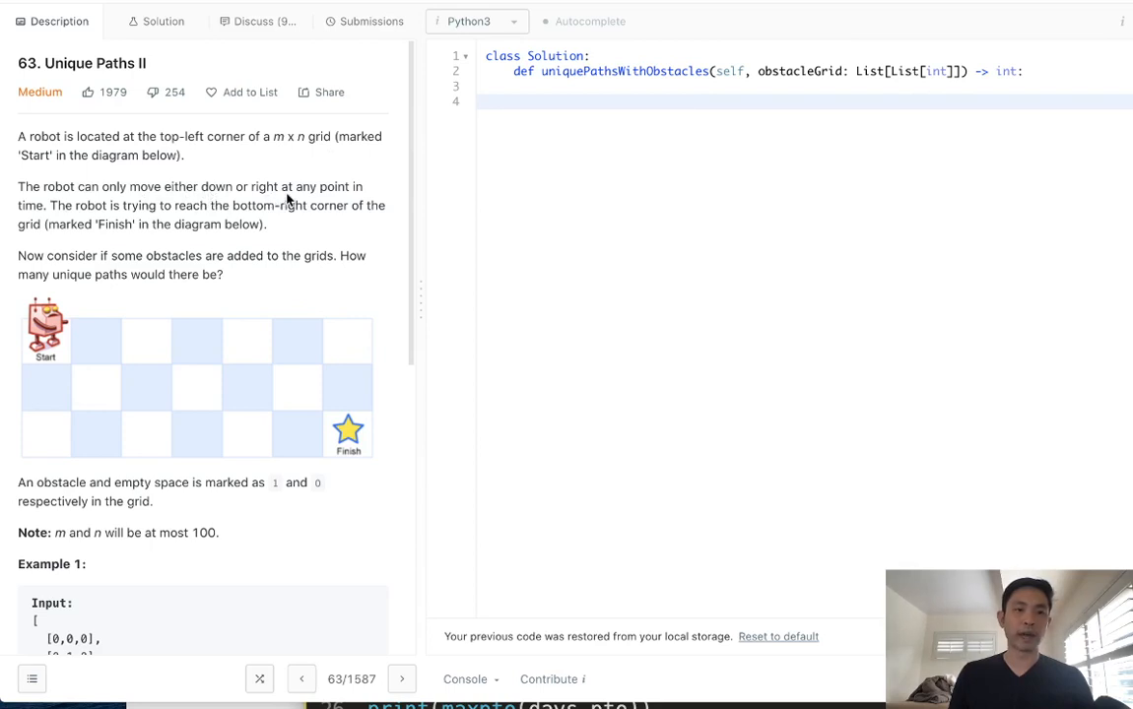
{"action": "mouse_move", "coordinate": [279, 240]}
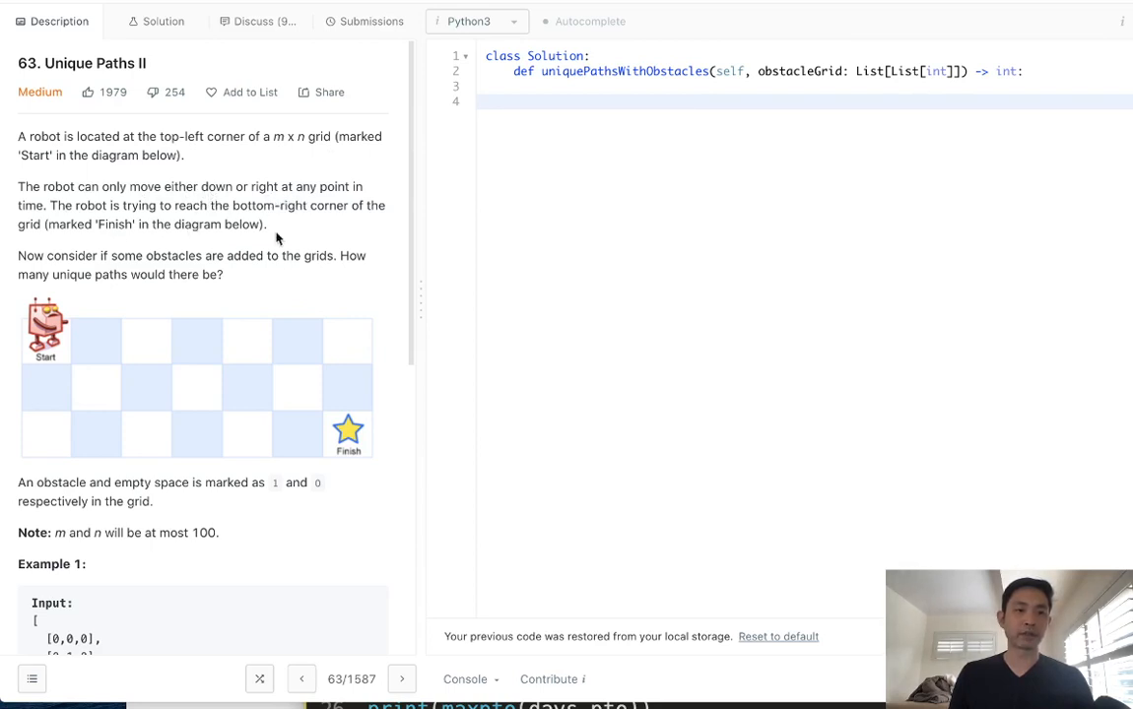
{"action": "mouse_move", "coordinate": [345, 481]}
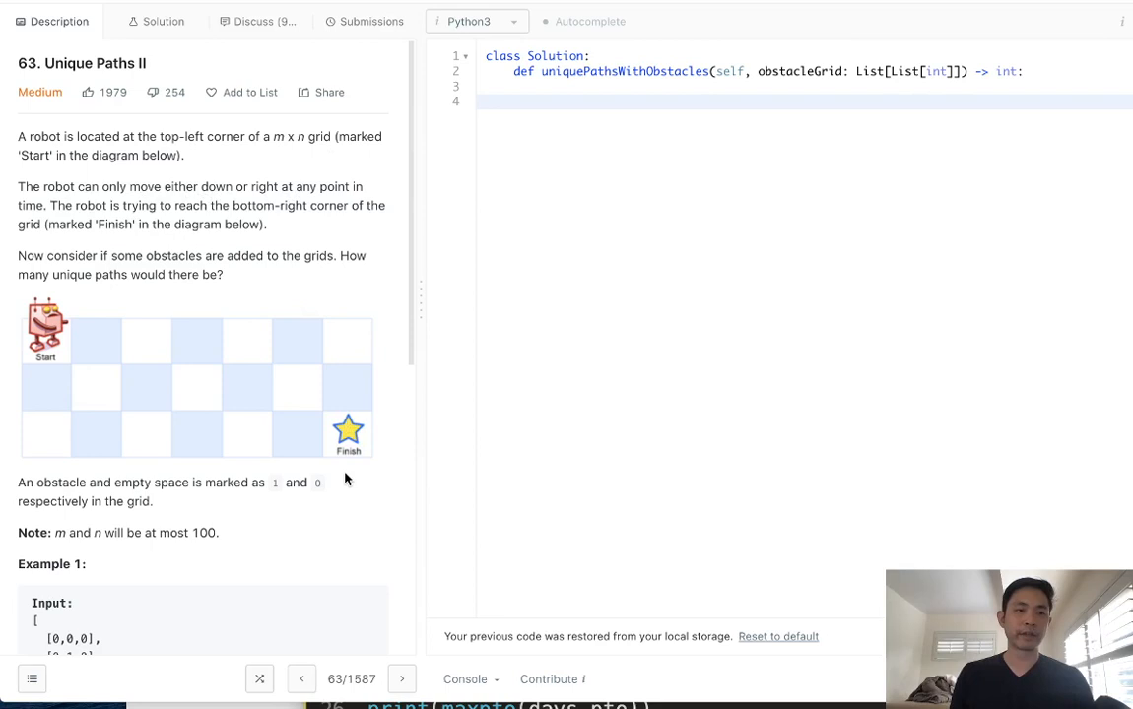
Scroll the problem description down to Example 1's obstacle grid input.
{"action": "scroll", "scroll_direction": "down", "scroll_amount": 3}
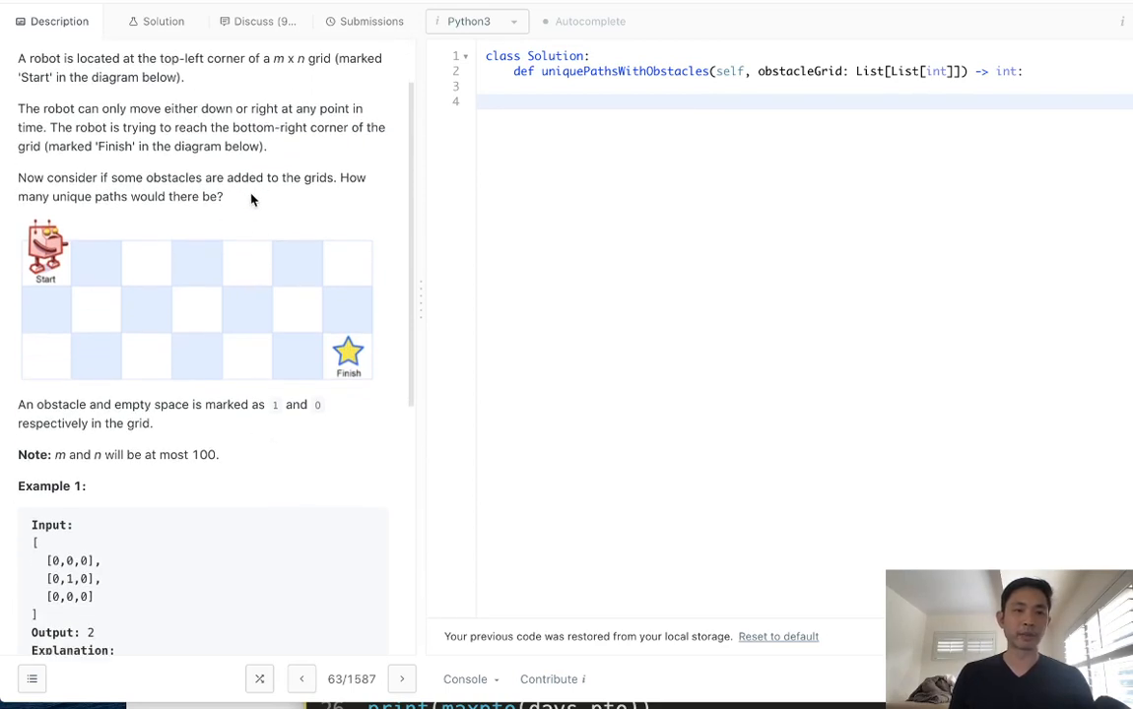
{"action": "scroll", "scroll_direction": "down", "scroll_amount": 3}
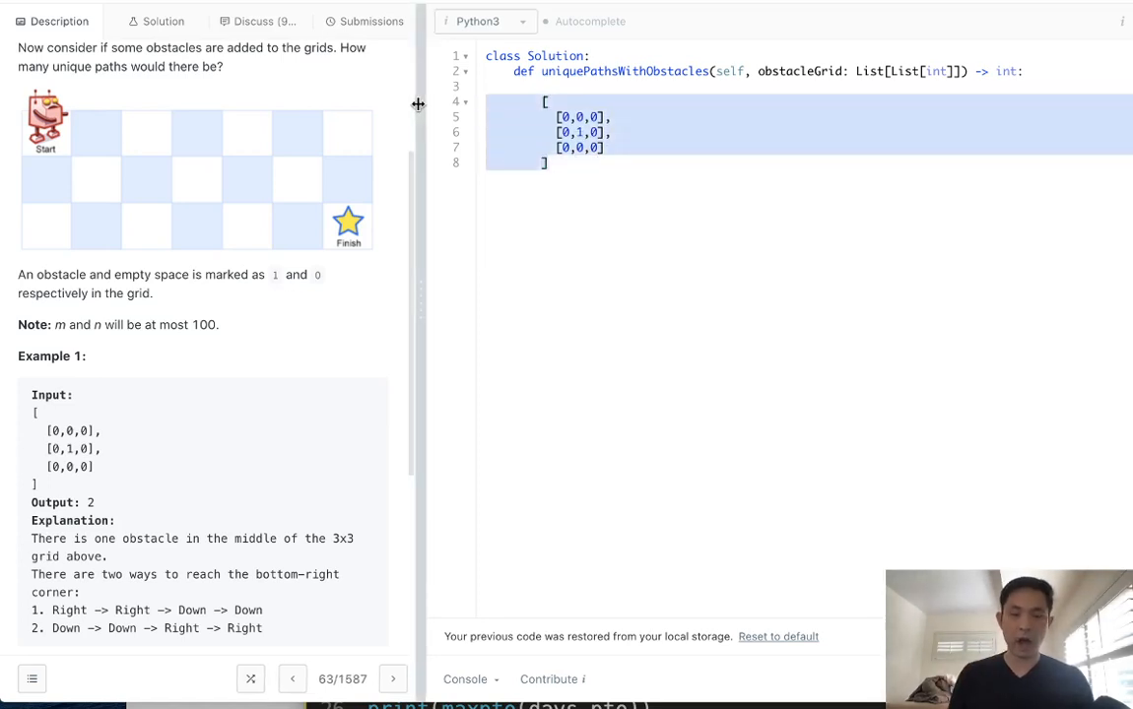
Comment out the pasted example grid lines with Ctrl+/.
{"action": "key", "text": "ctrl+/"}
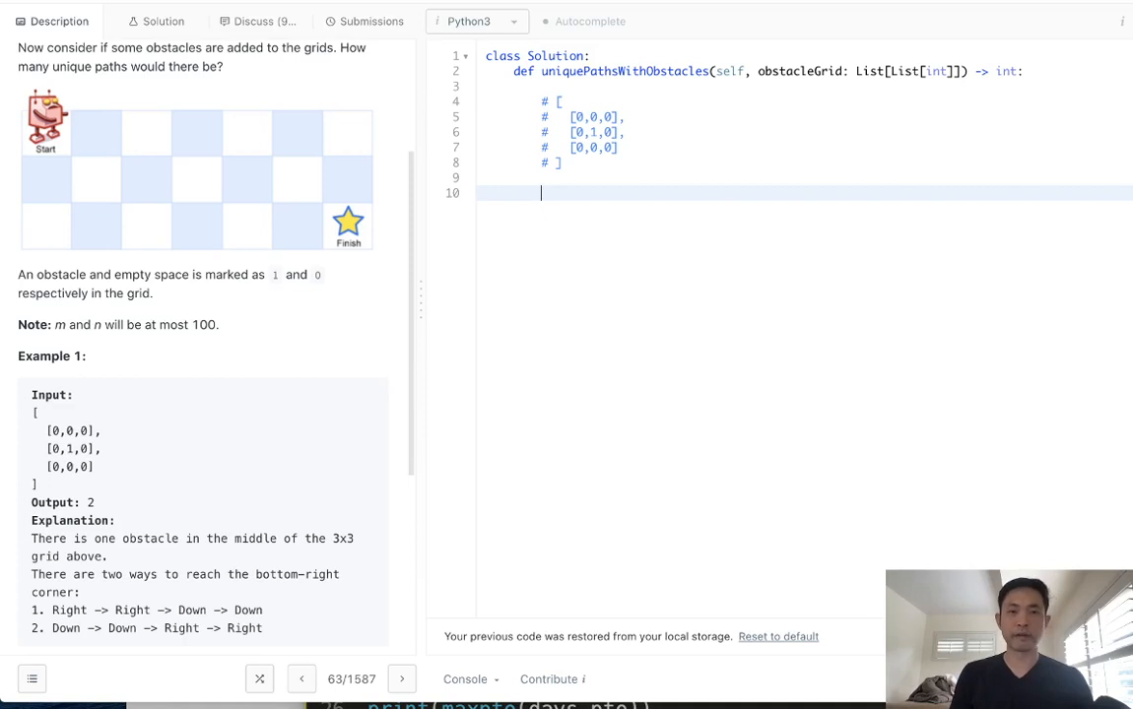
Define m = len(obstacleGrid) and n = len(obstacleGrid[0]), then begin the dp line.
{"action": "type", "text": "m"}
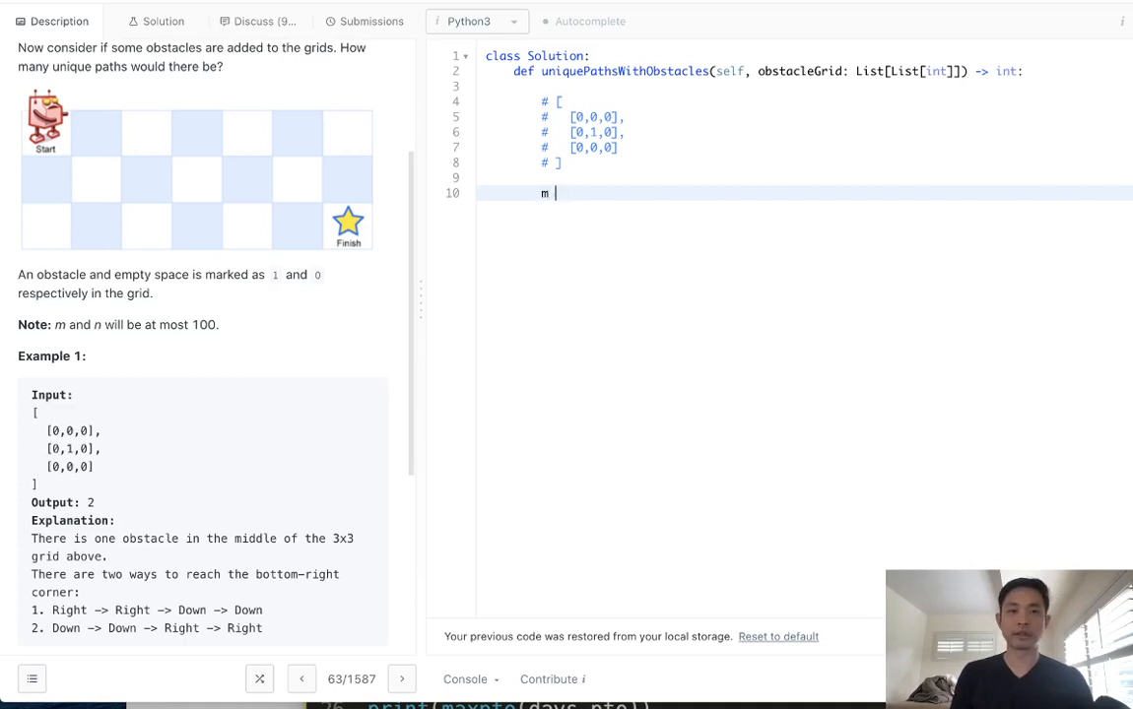
{"action": "type", "text": "= len("}
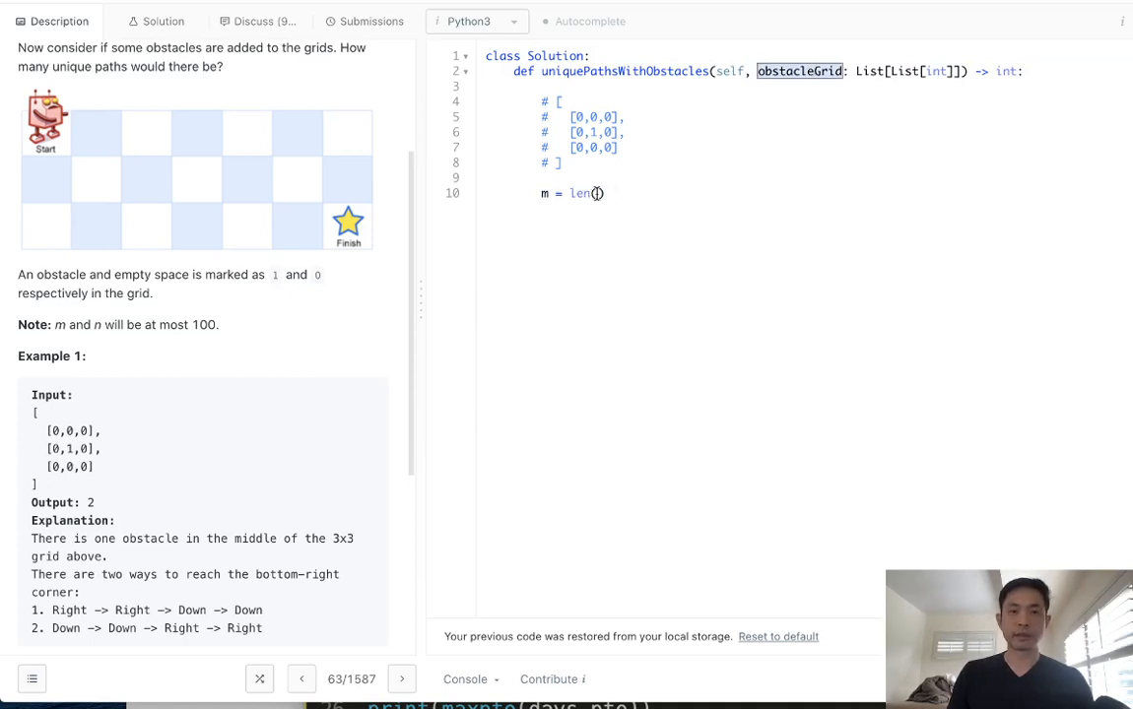
{"action": "type", "text": "obstacleGrid)"}
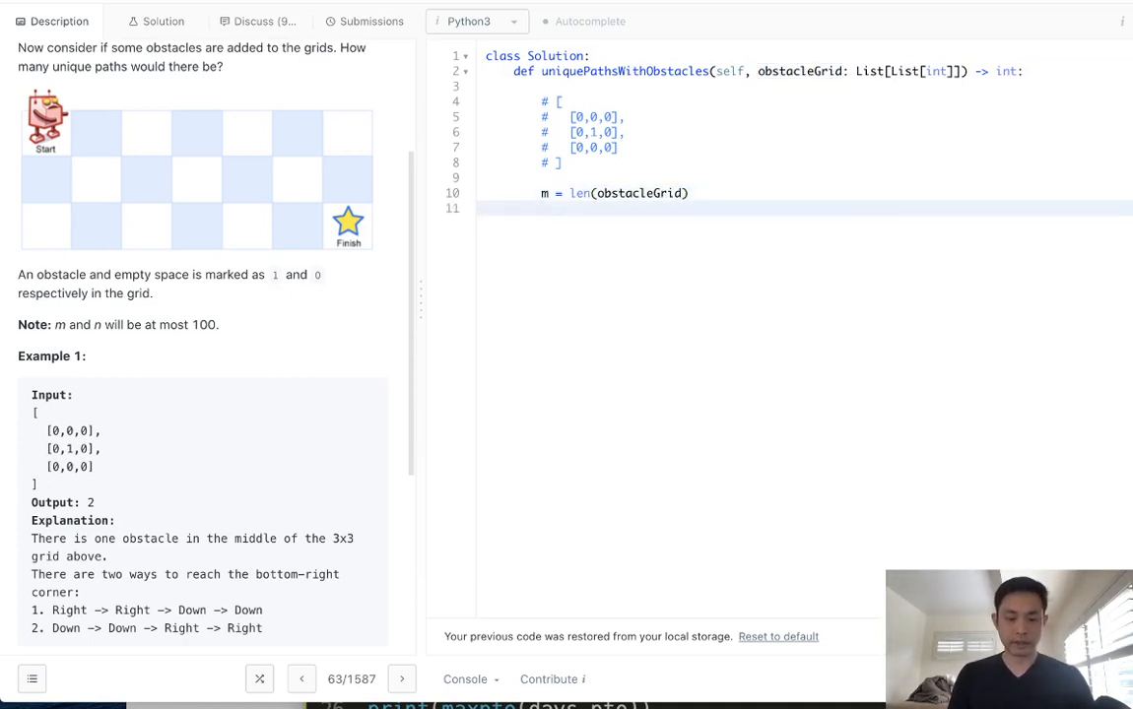
{"action": "type", "text": "n = obstacleGrid"}
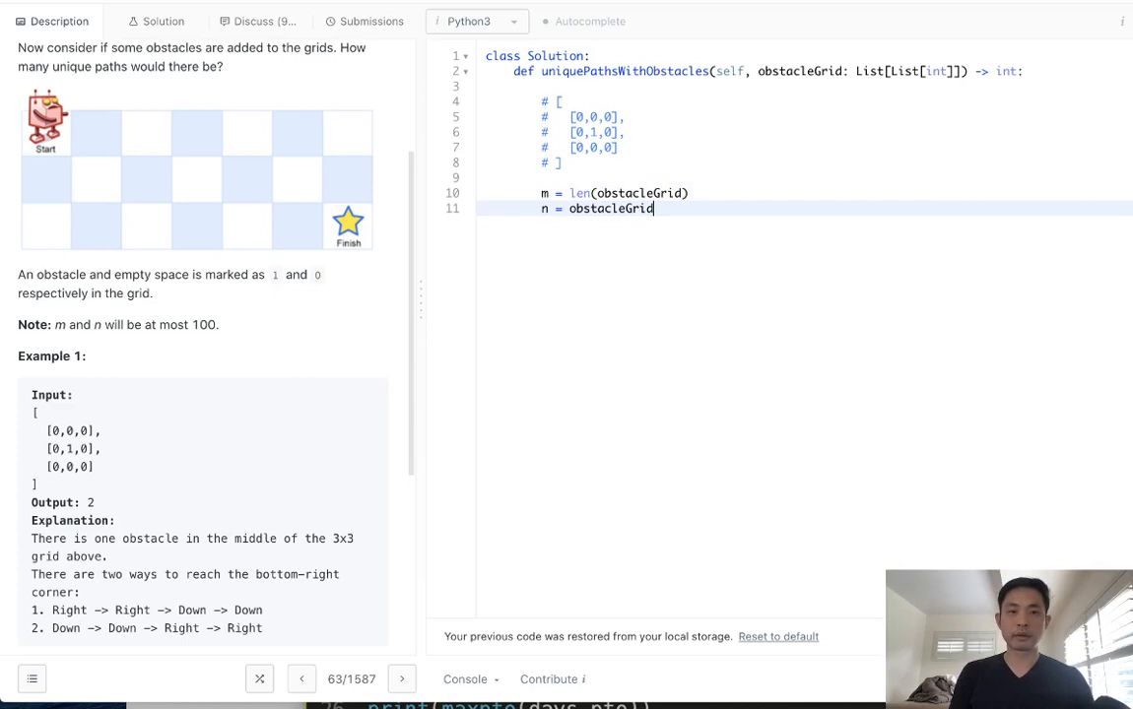
{"action": "type", "text": "[0]"}
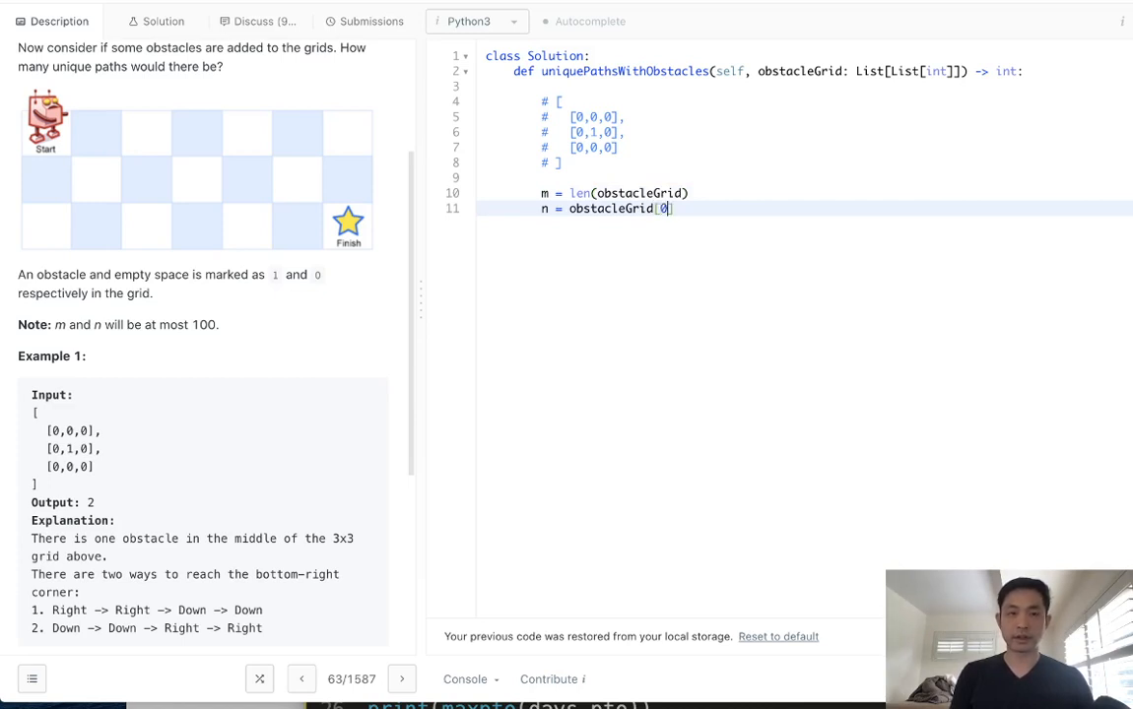
{"action": "type", "text": "len("}
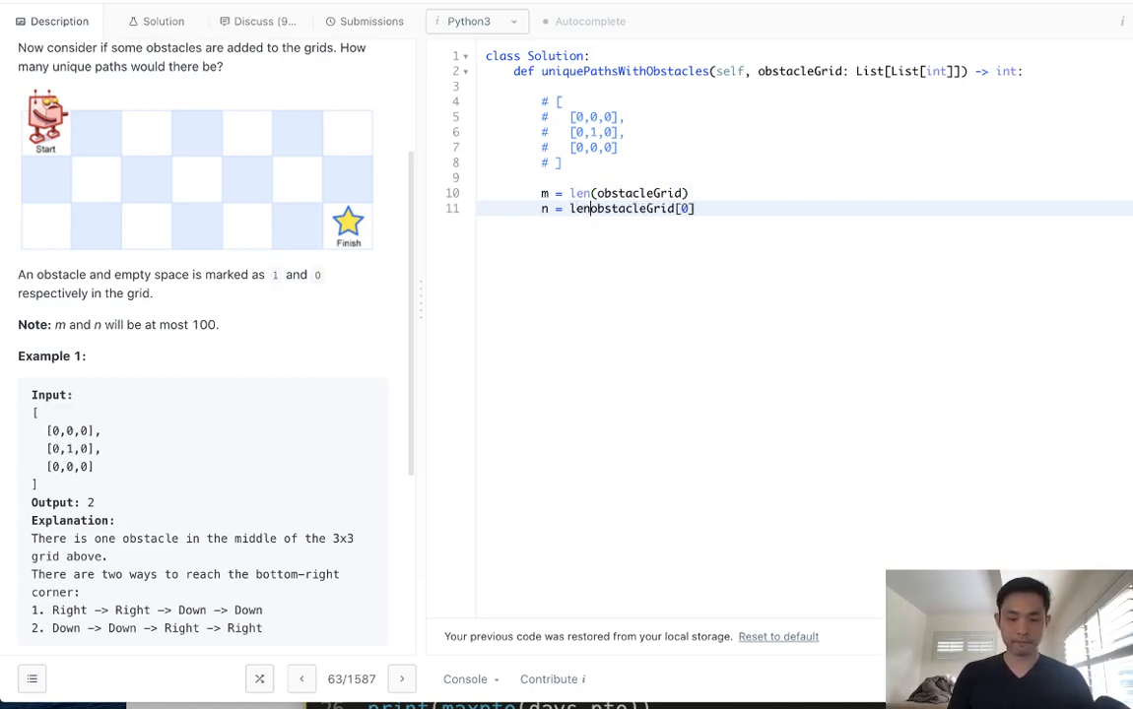
{"action": "type", "text": ")"}
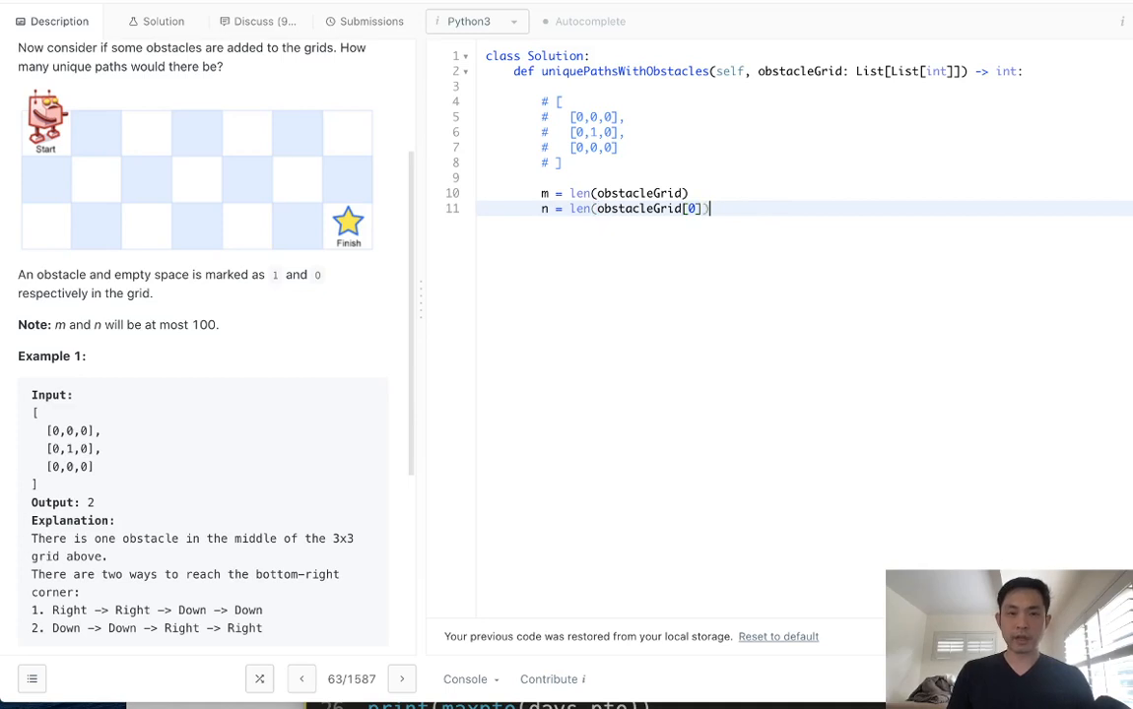
{"action": "type", "text": "do"}
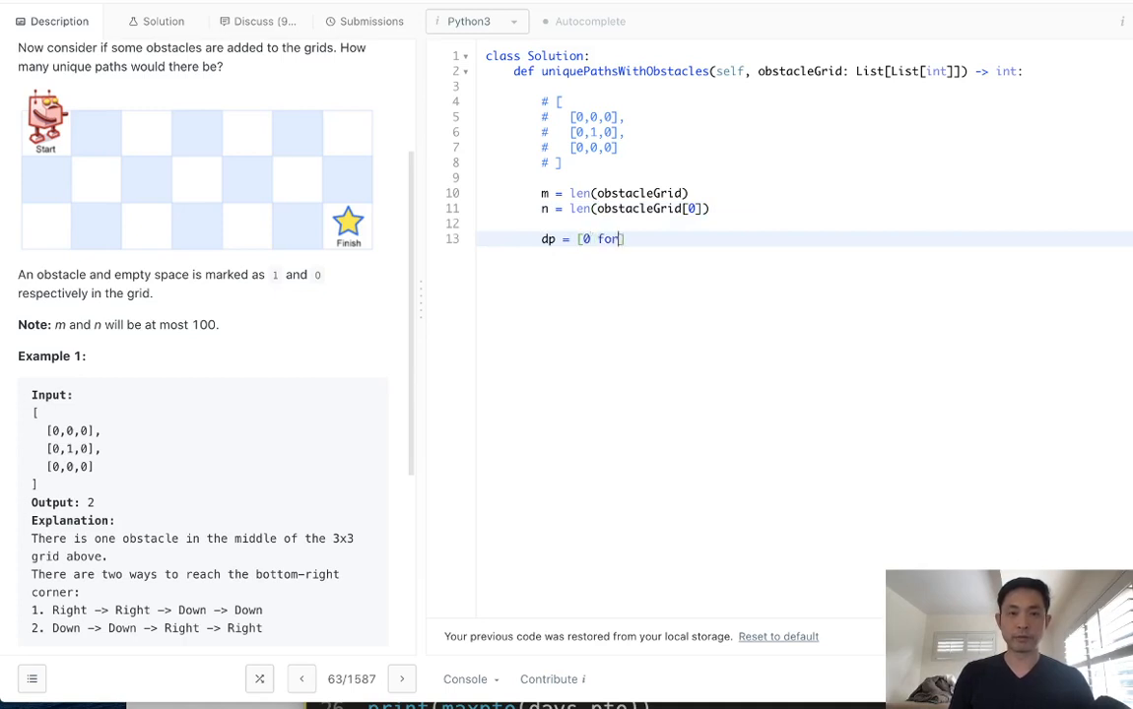
Write dp = [[0 for _ in range(n)] for _ in range(m)] as an m-by-n zero table.
{"action": "type", "text": "_ in range(n"}
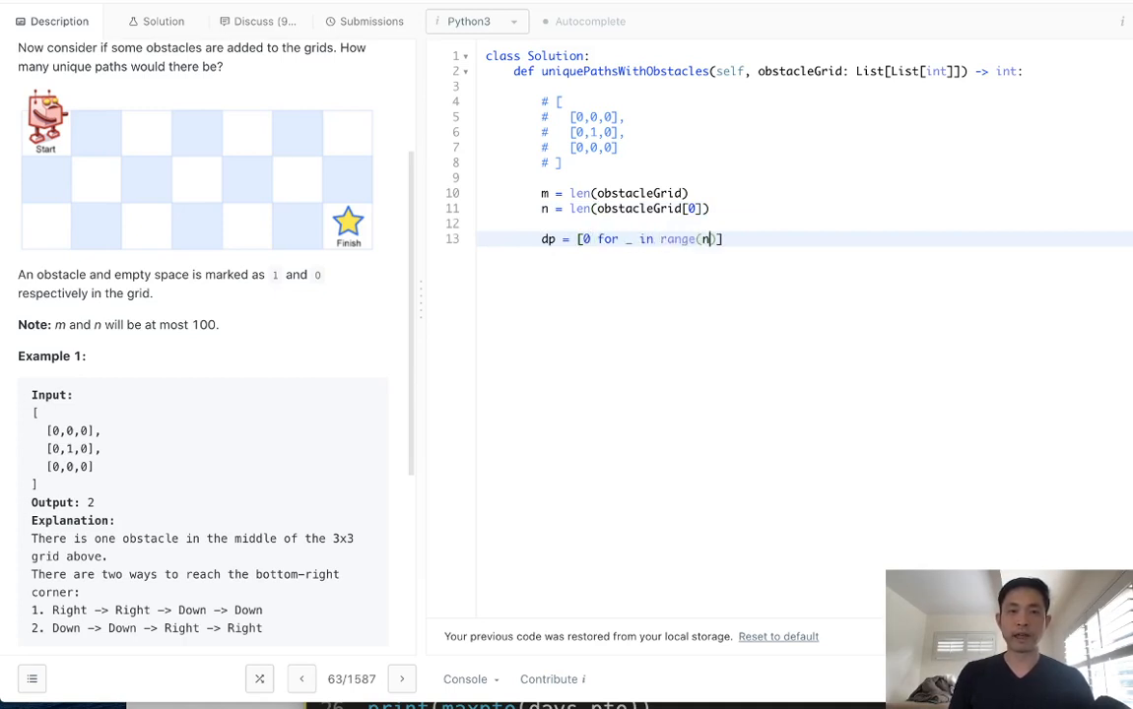
{"action": "type", "text": "["}
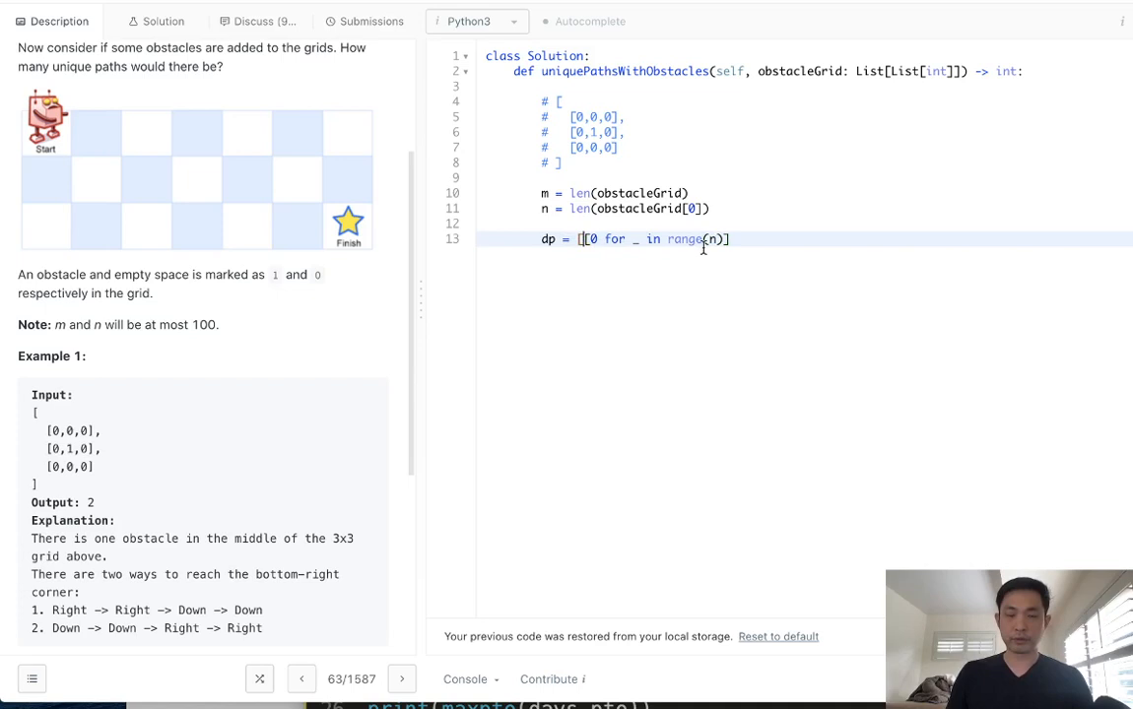
{"action": "type", "text": "for _ in range(m"}
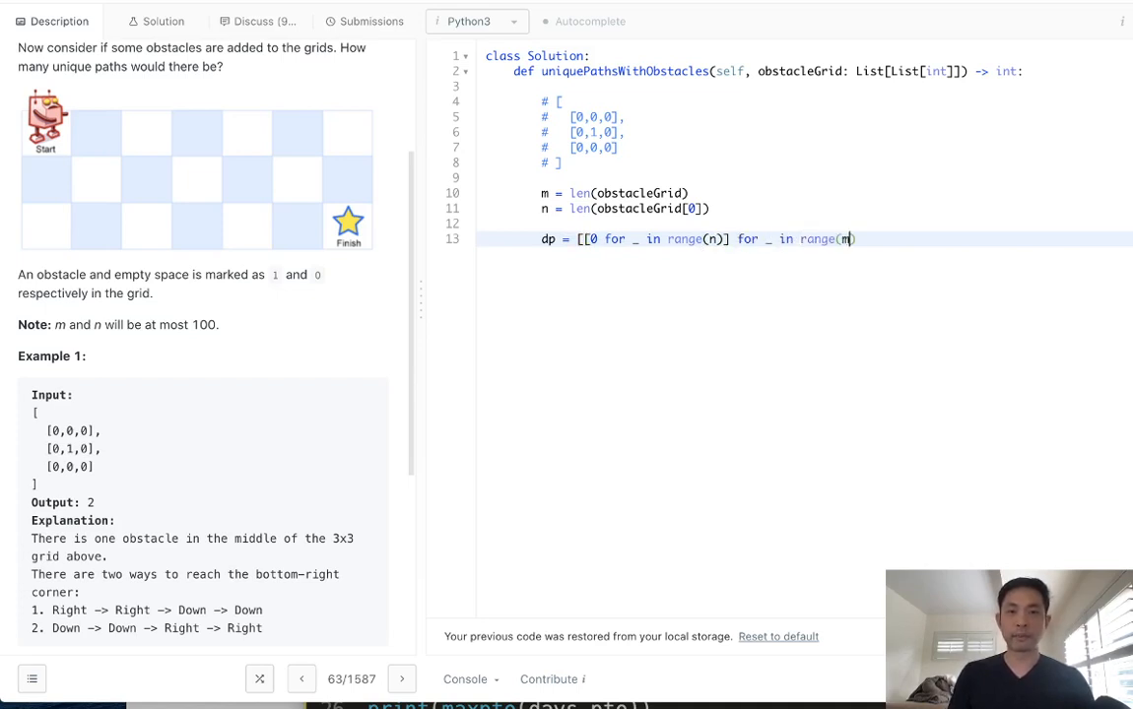
{"action": "type", "text": ")]"}
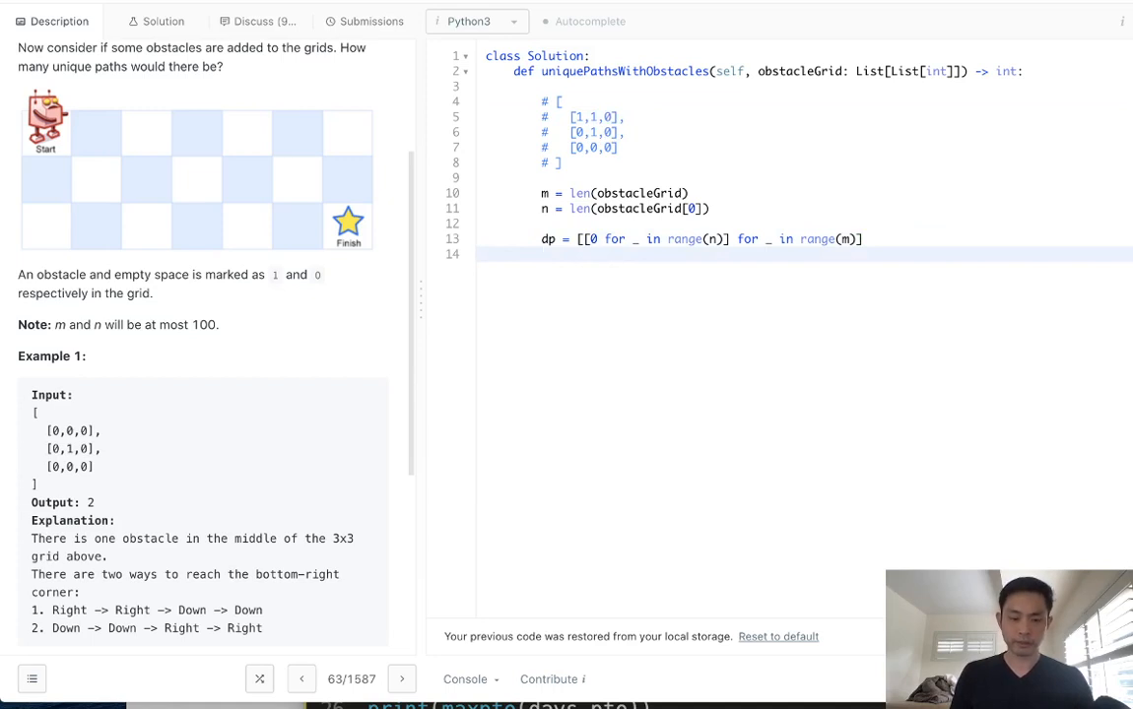
Write the first-row loop: break if obstacleGrid[0][c] == 1, else dp[0][c] = 1.
{"action": "type", "text": "#for cols"}
{"action": "type", "text": "for c in r"}
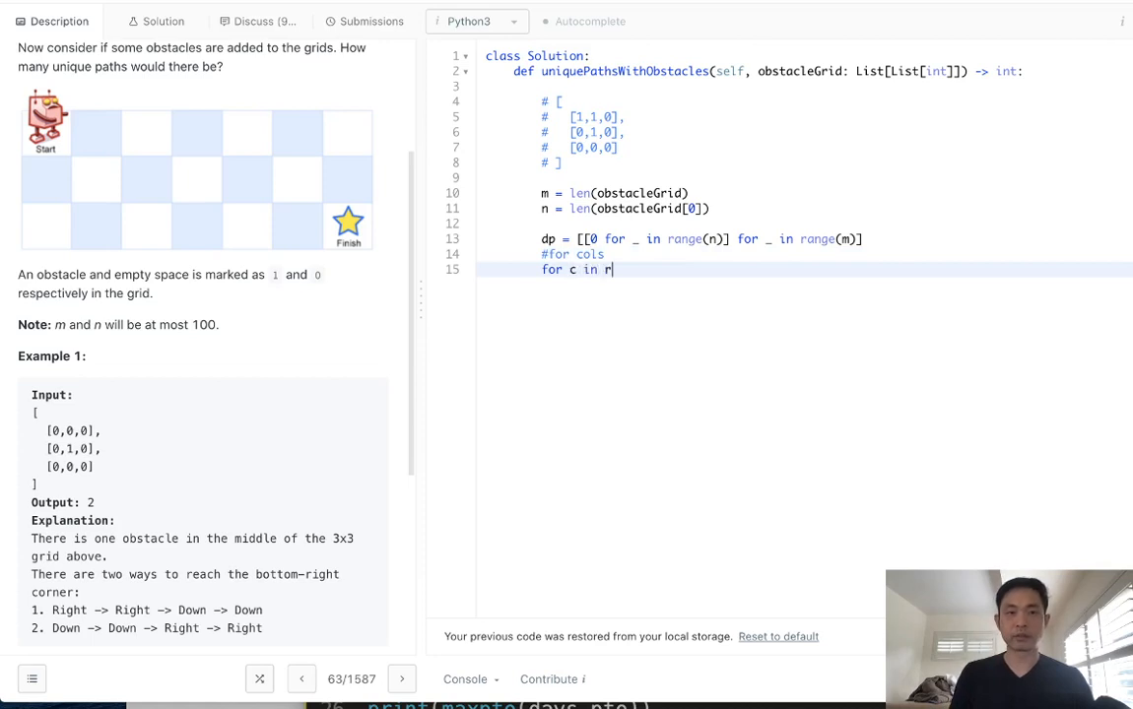
{"action": "type", "text": "ange()"}
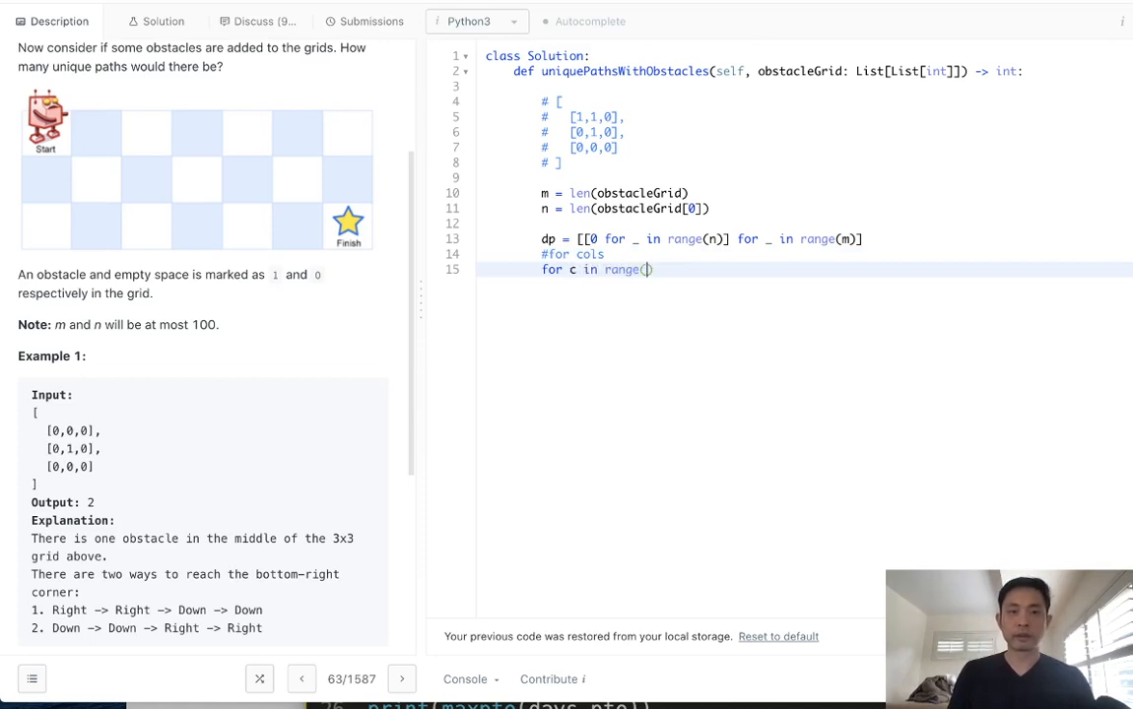
{"action": "type", "text": "n"}
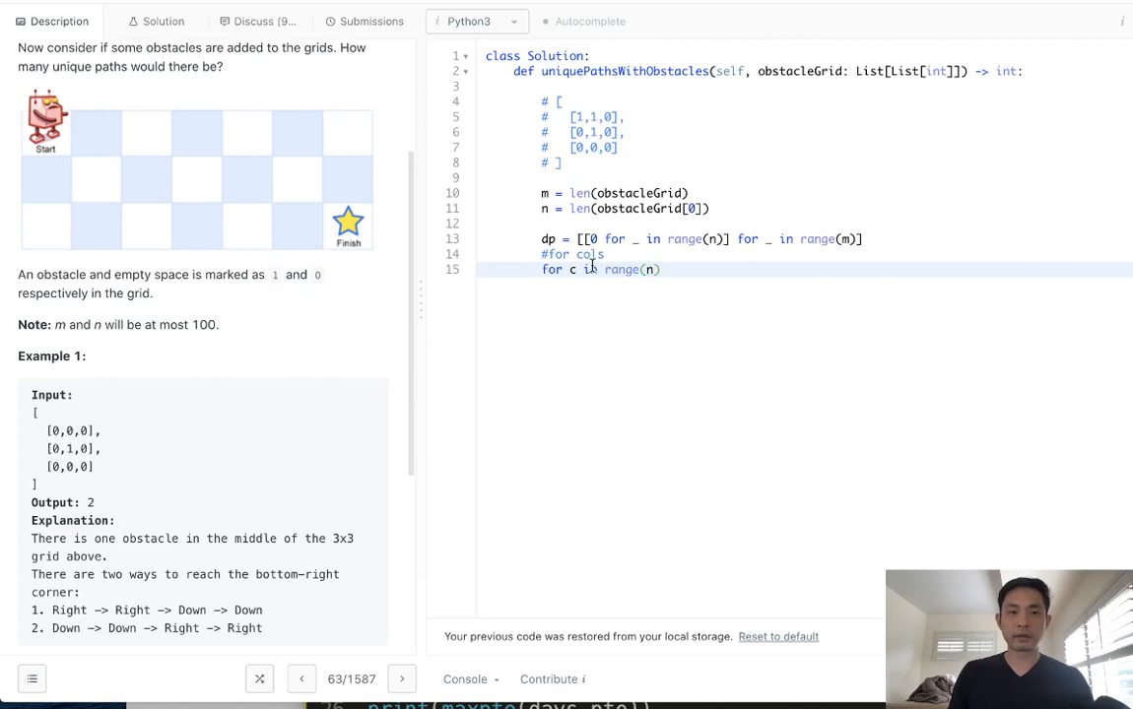
{"action": "type", "text": ":"}
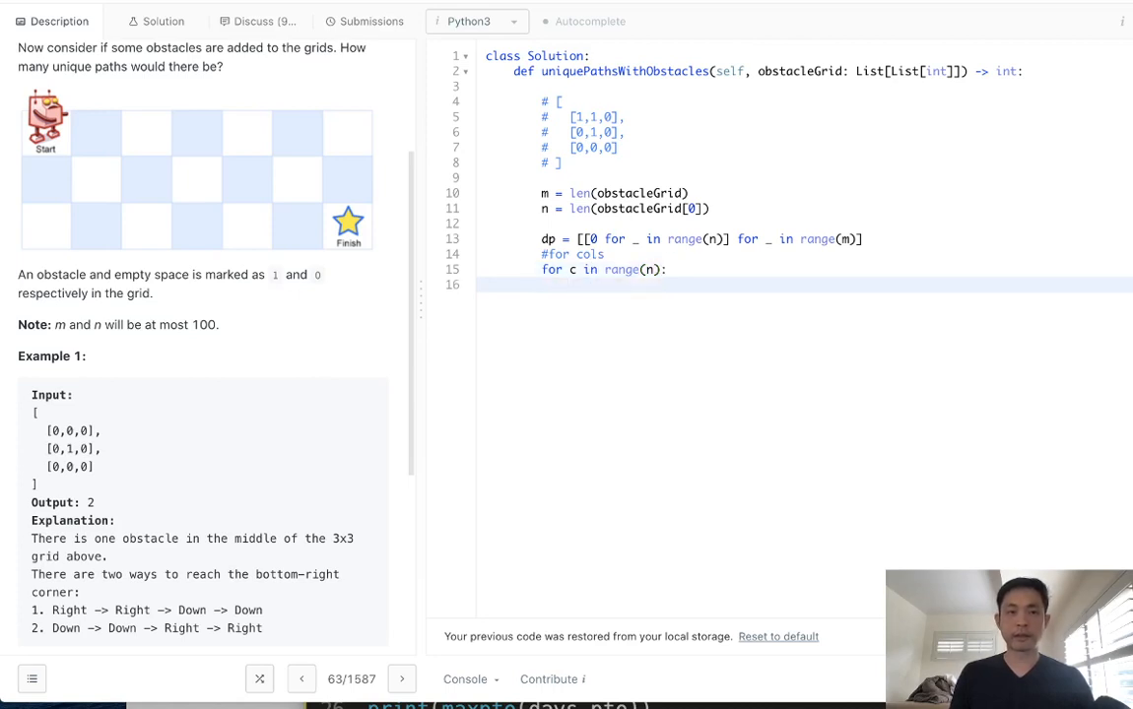
{"action": "type", "text": "if"}
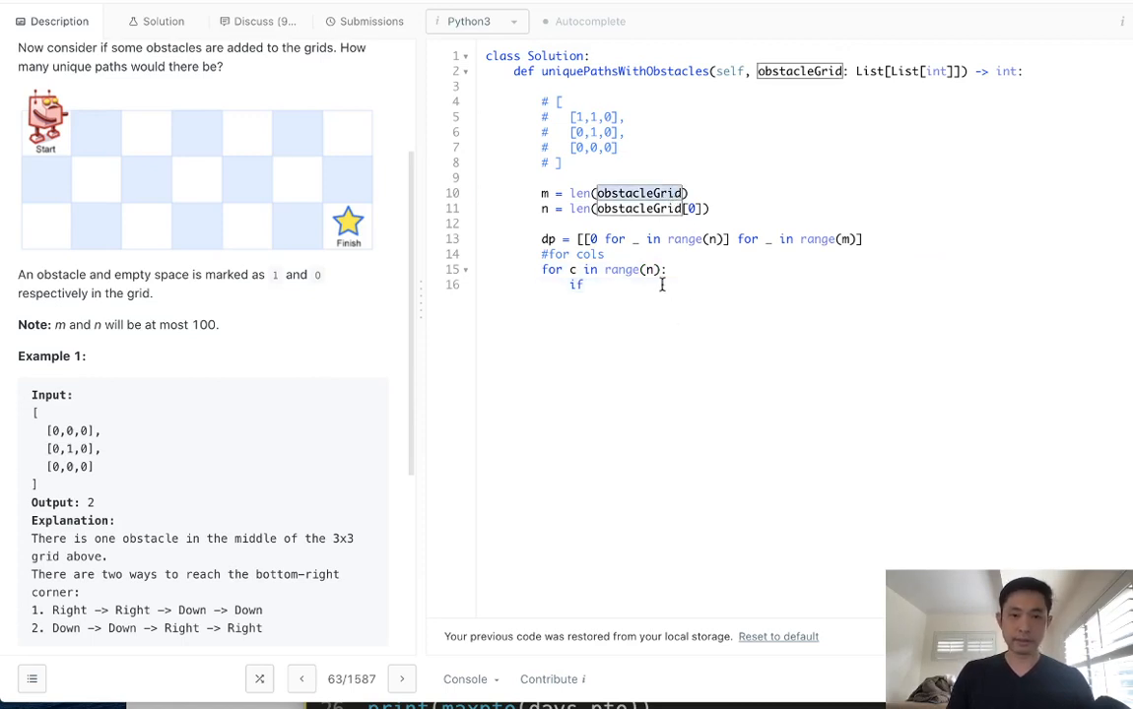
{"action": "type", "text": "obstacleGrid["}
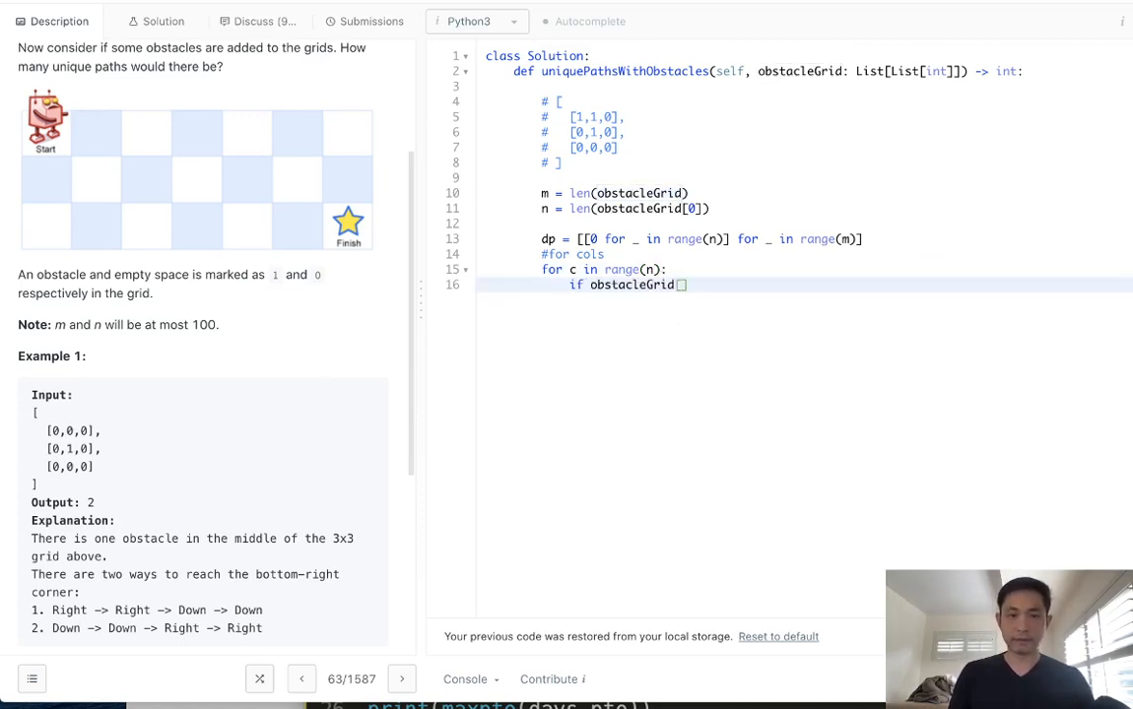
{"action": "type", "text": "[0]["}
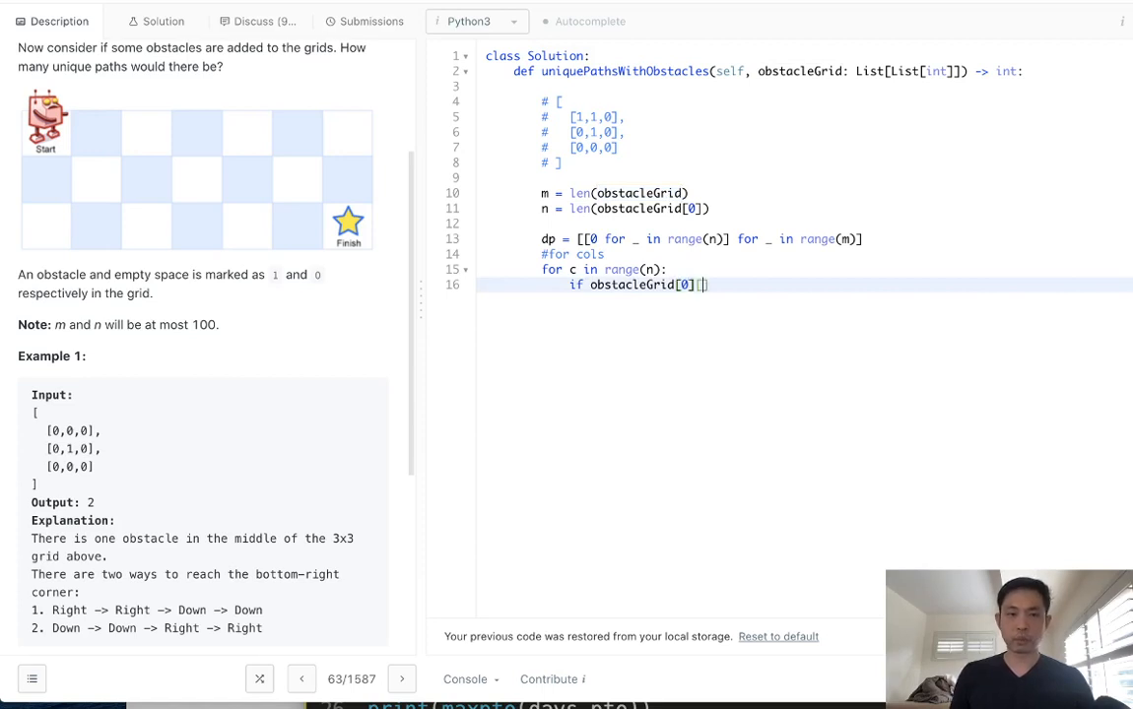
{"action": "type", "text": "[c] =-="}
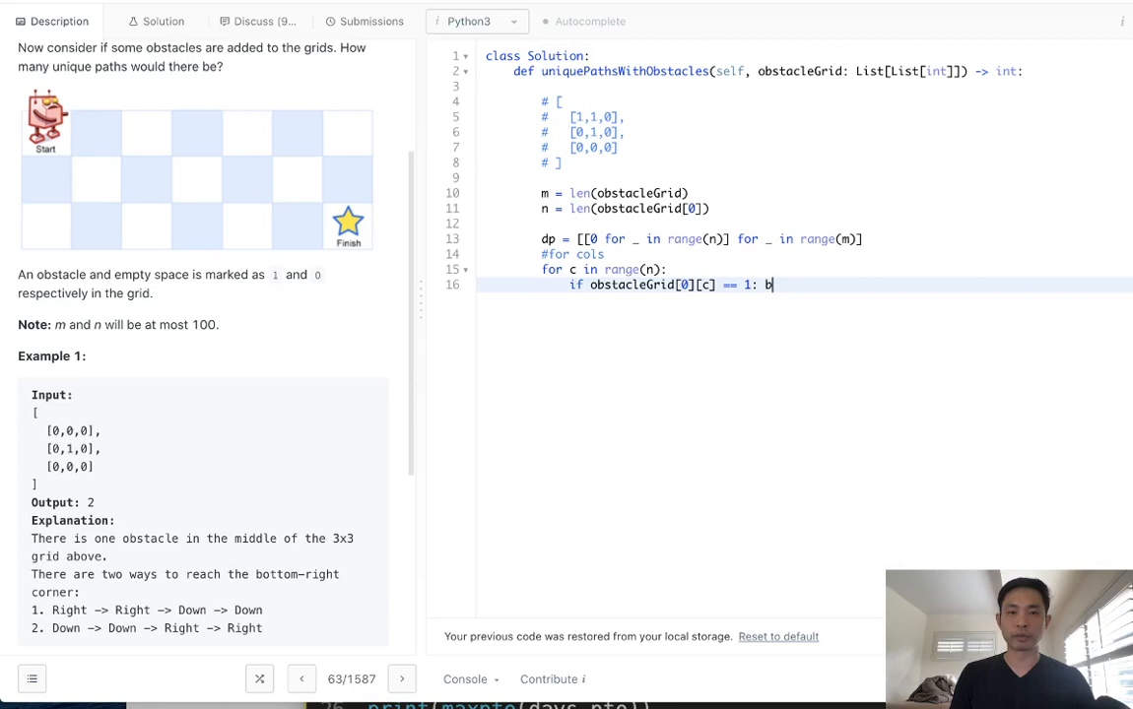
{"action": "type", "text": "reak"}
{"action": "type", "text": "dp[0][c] ="}
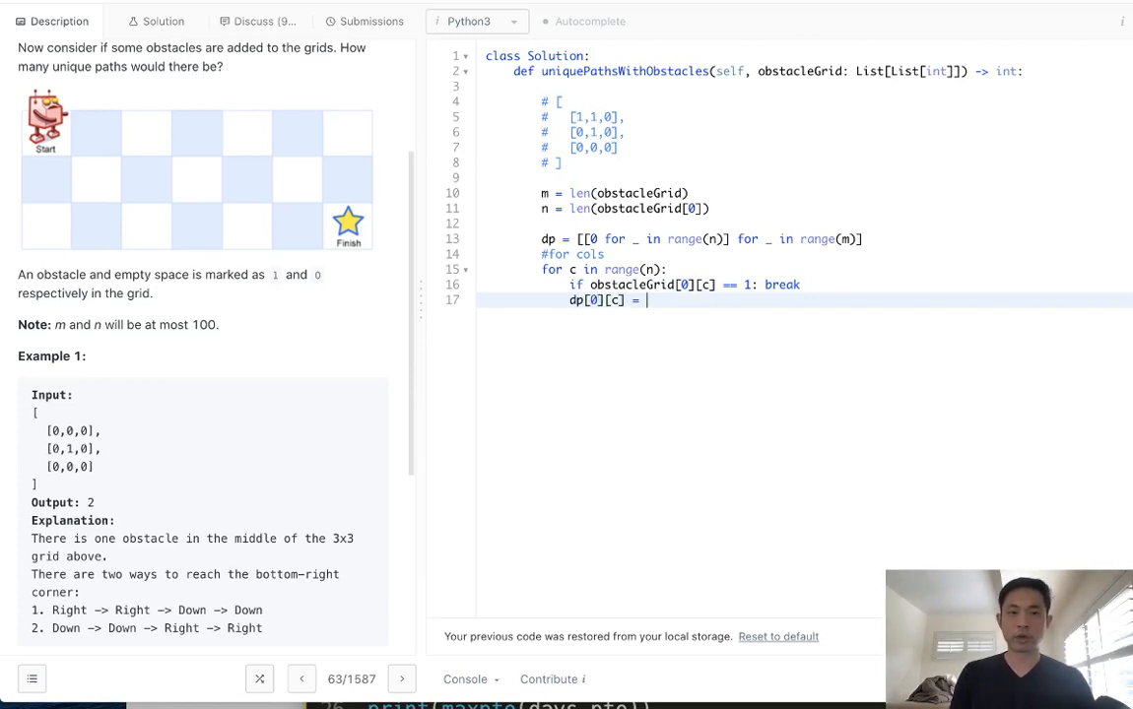
{"action": "type", "text": "1"}
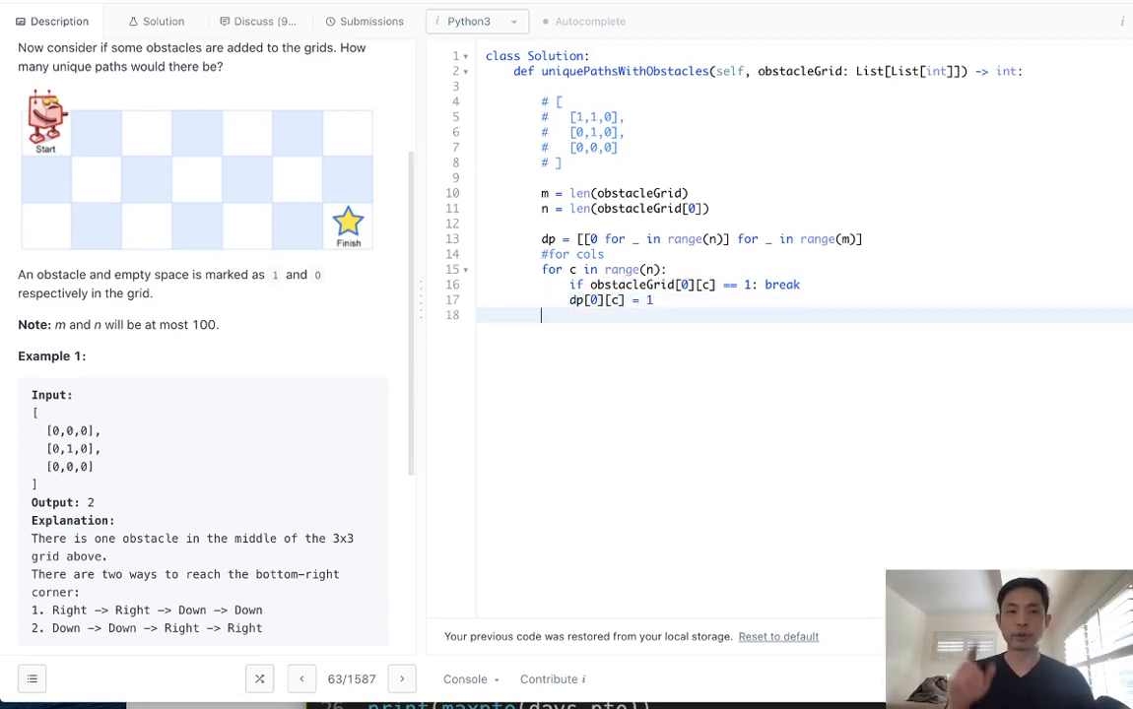
Write the first-column loop: break if obstacleGrid[r][0] == 1, else dp[r][0] = 1.
{"action": "type", "text": "for"}
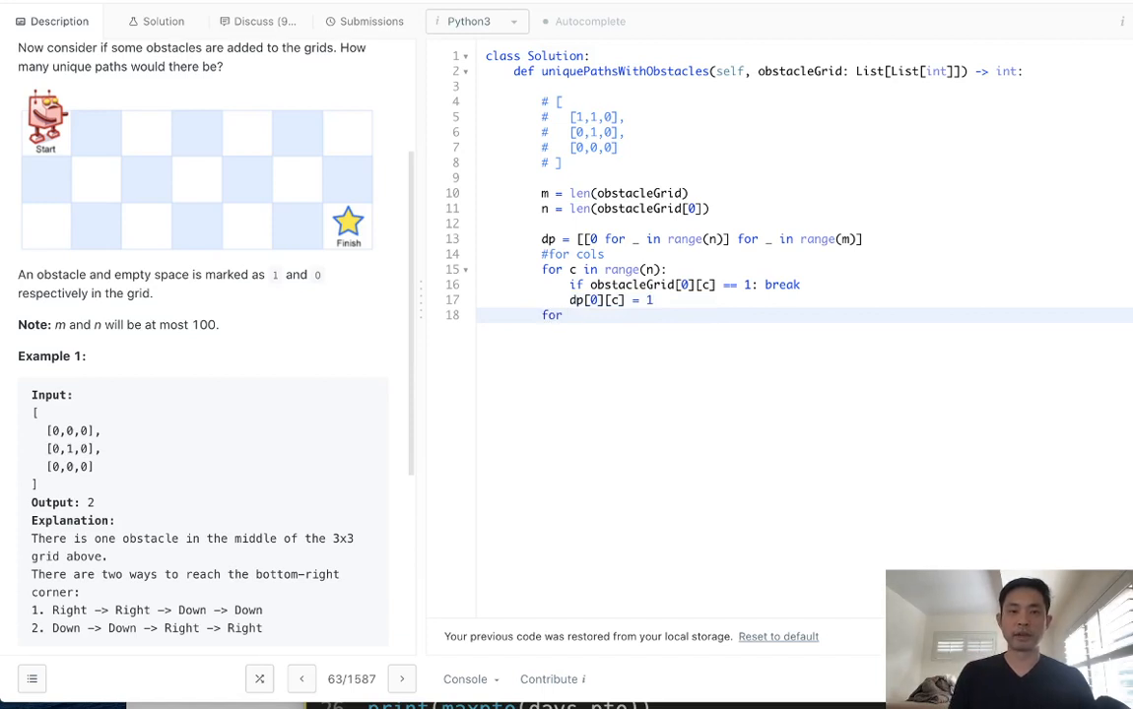
{"action": "type", "text": "r in range("}
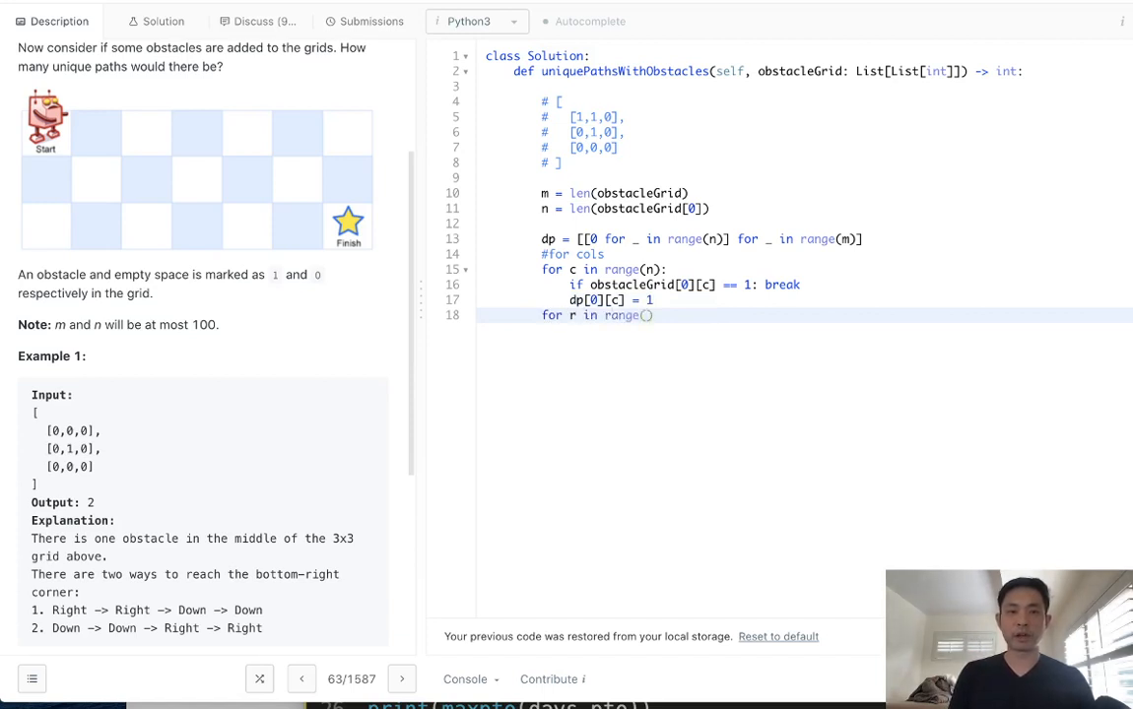
{"action": "type", "text": "m):"}
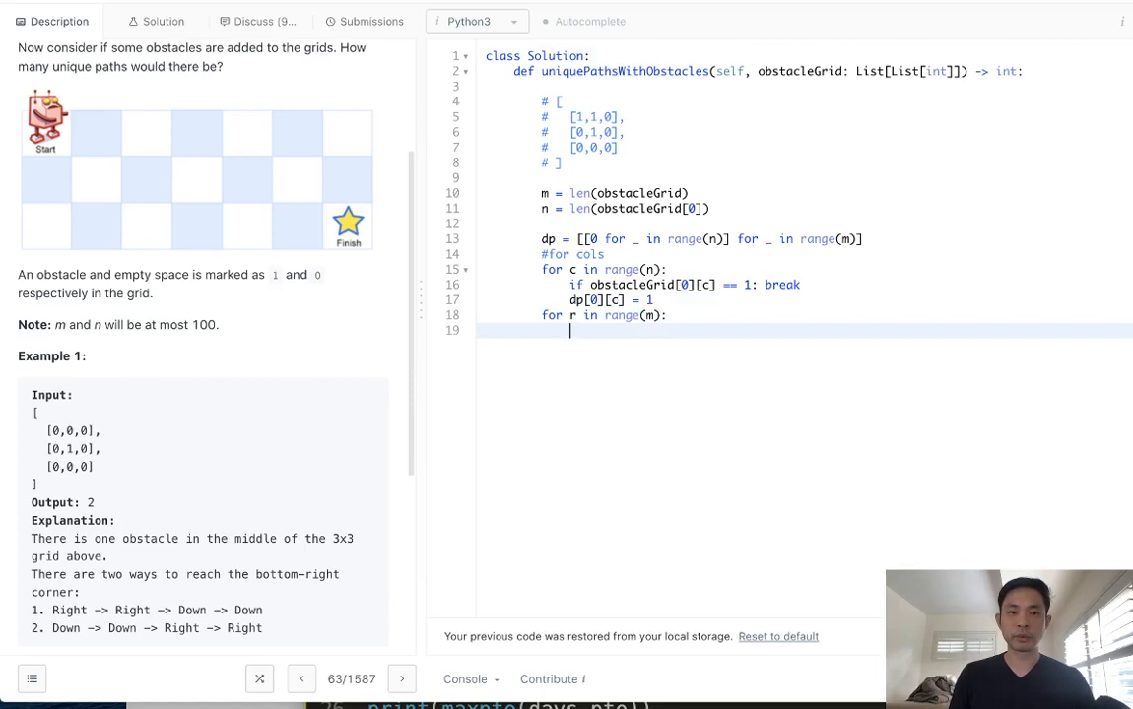
{"action": "type", "text": "if obstacleGrid[r]["}
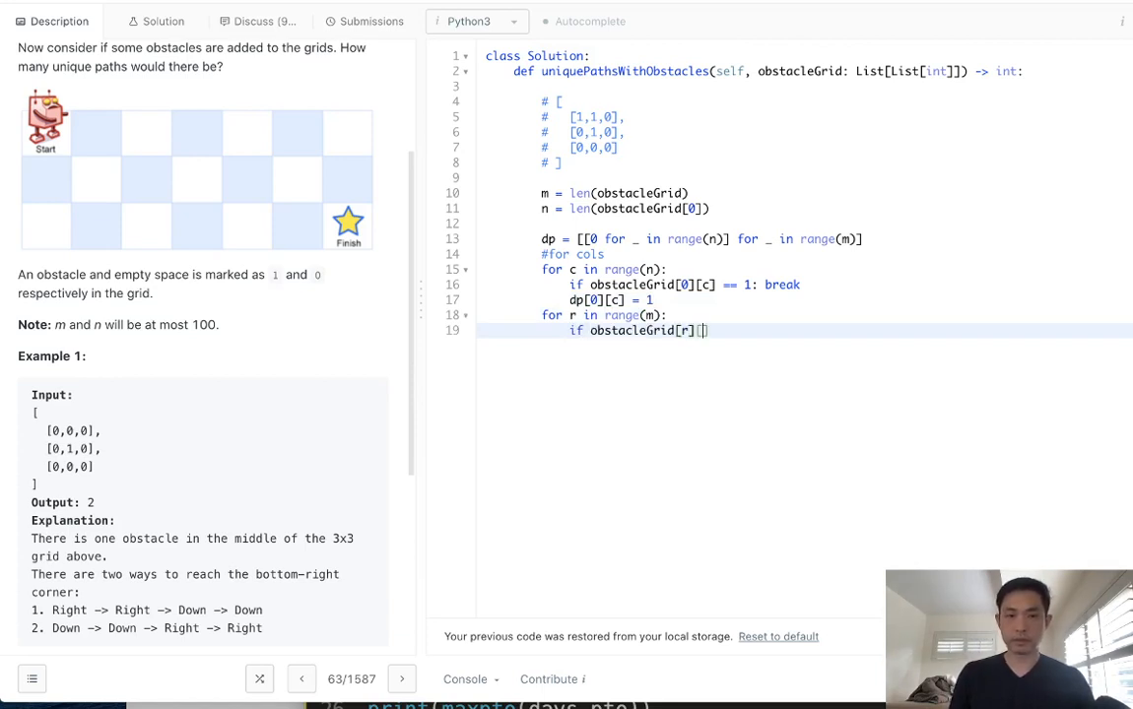
{"action": "type", "text": "[0] == 1:"}
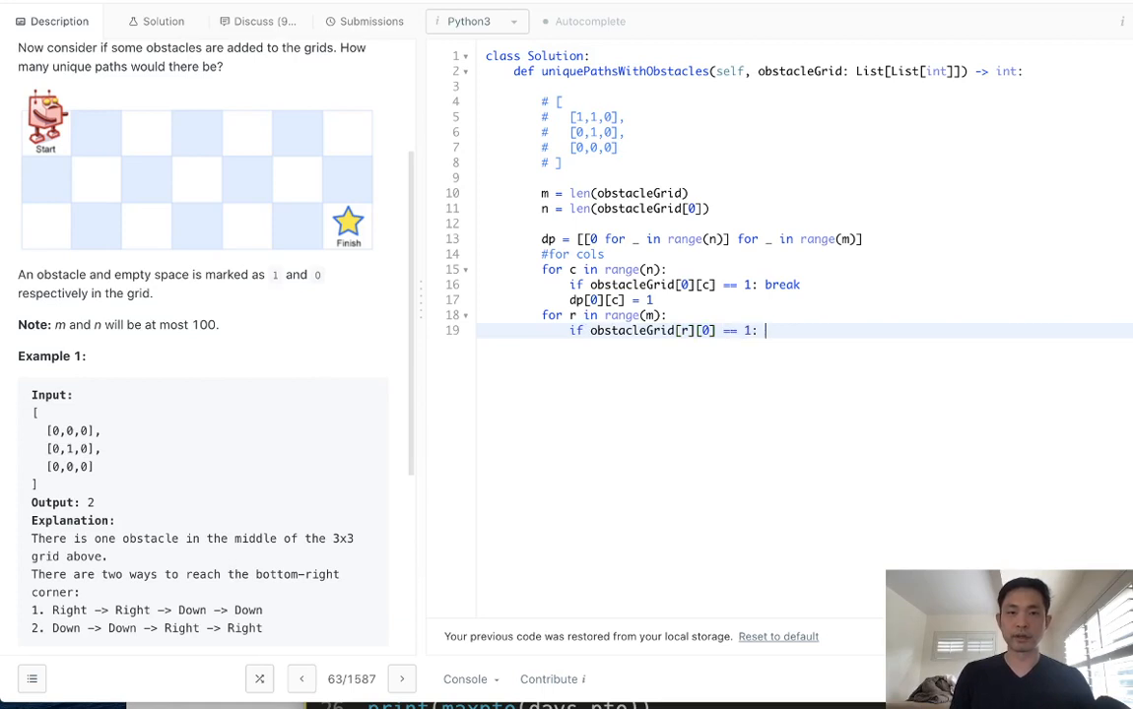
{"action": "type", "text": "break"}
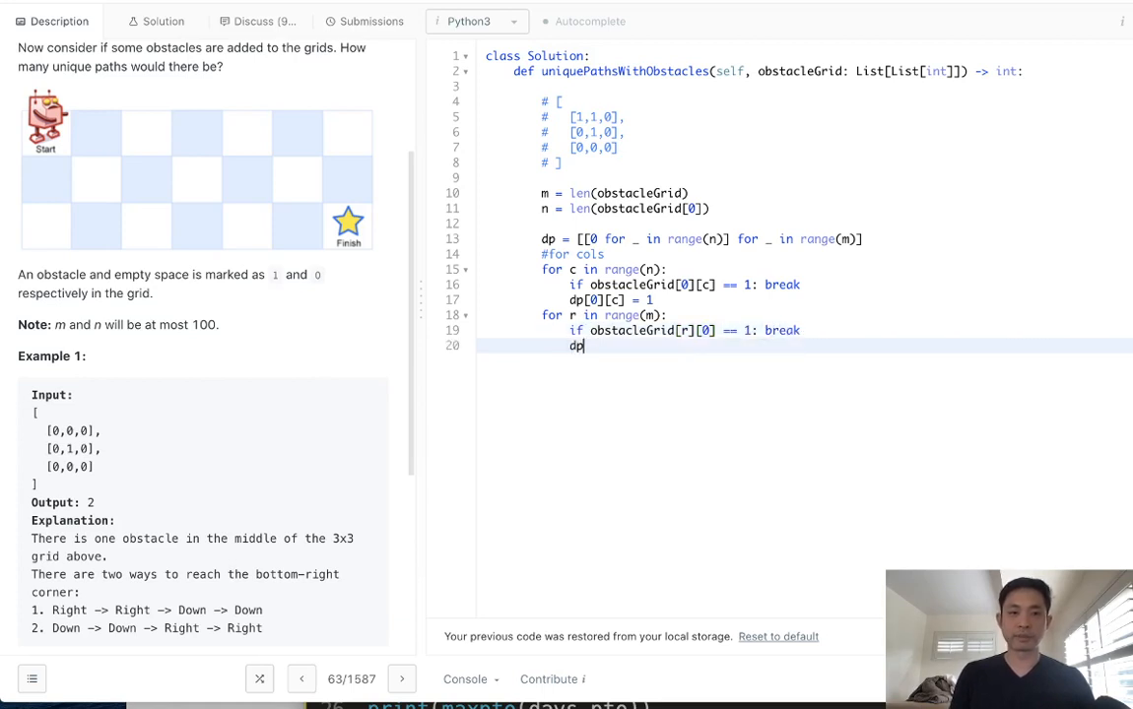
{"action": "type", "text": "[r][0] = 1"}
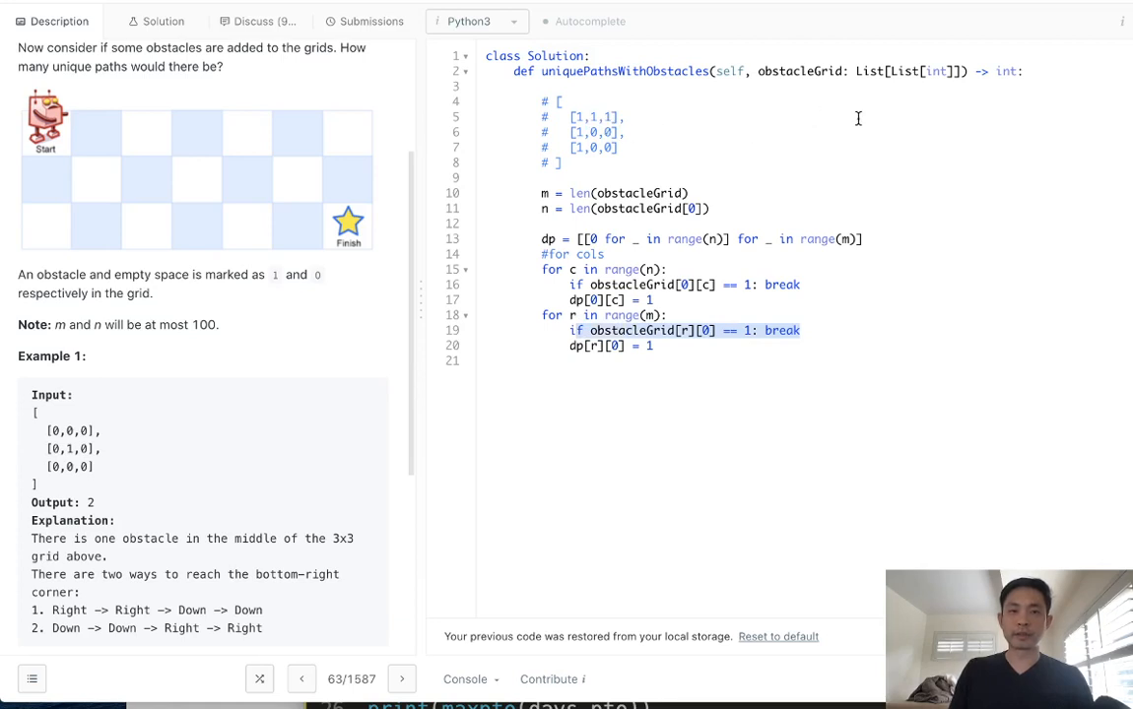
{"action": "mouse_move", "coordinate": [796, 112]}
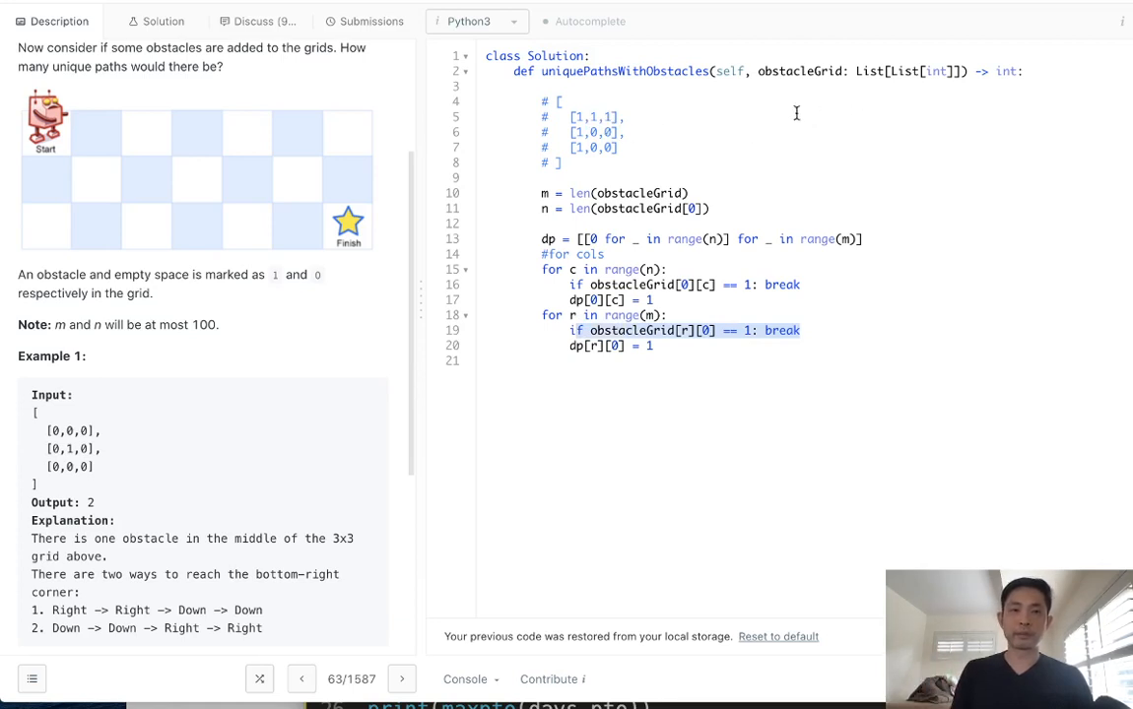
{"action": "mouse_move", "coordinate": [601, 116]}
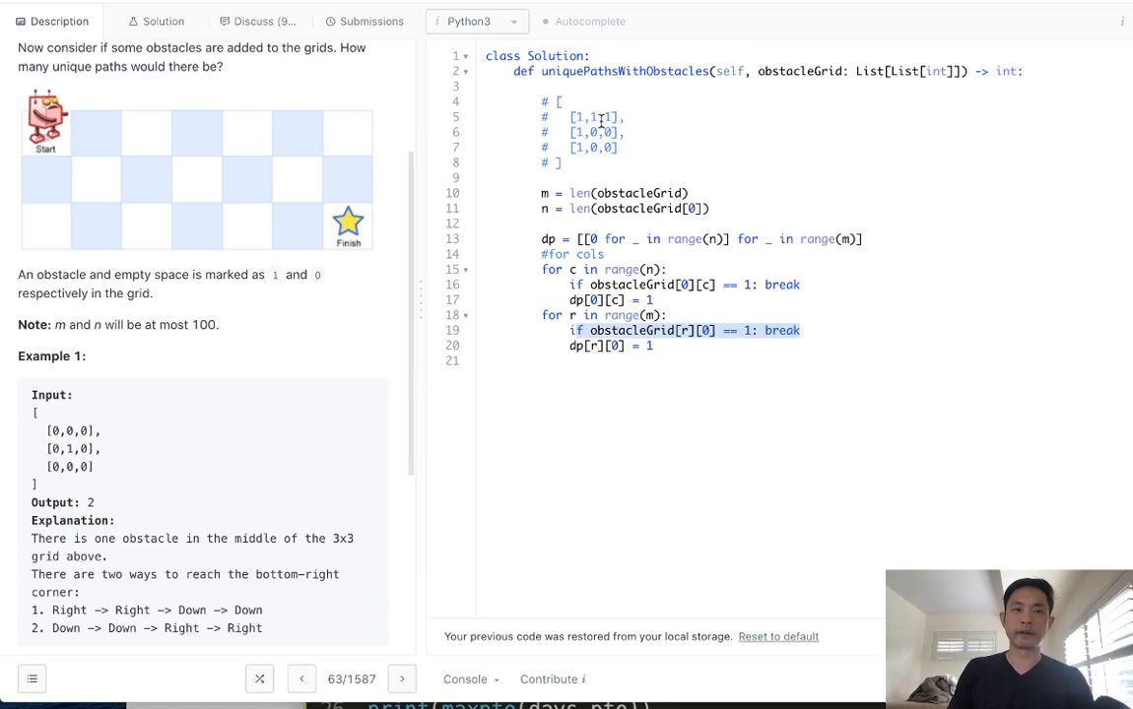
{"action": "mouse_move", "coordinate": [698, 122]}
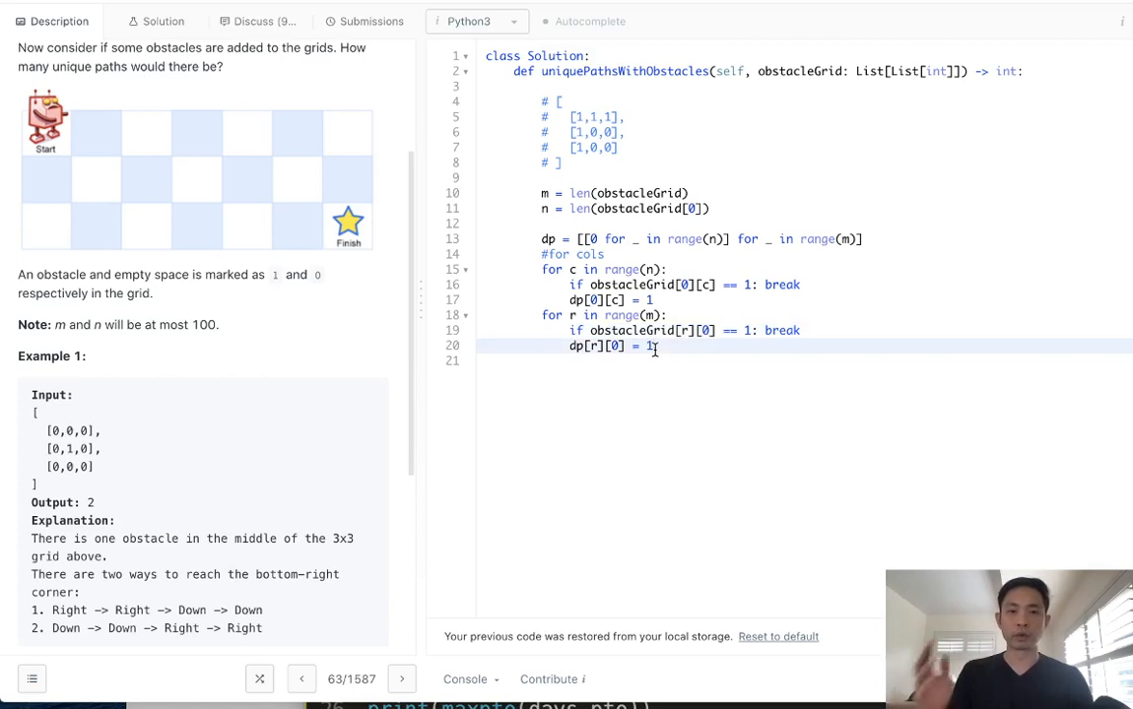
Write nested loops from 1 over m and n, setting dp[r][c] = 0 on obstacle cells.
{"action": "key", "text": "enter"}
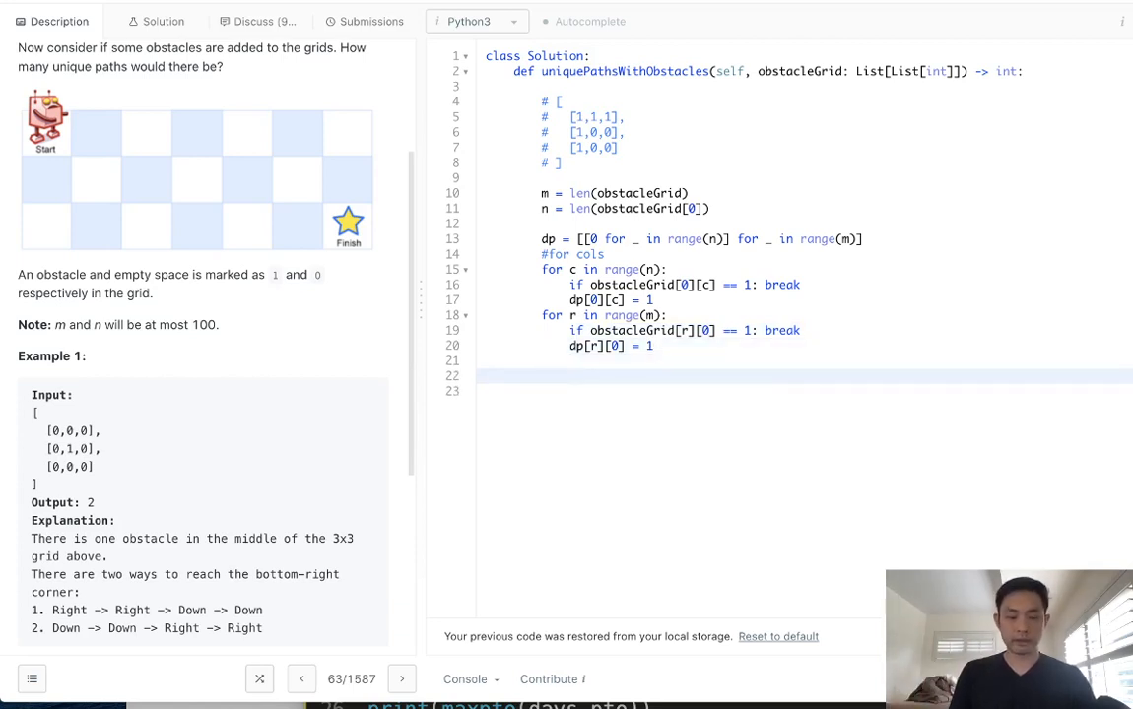
{"action": "type", "text": "for r in range("}
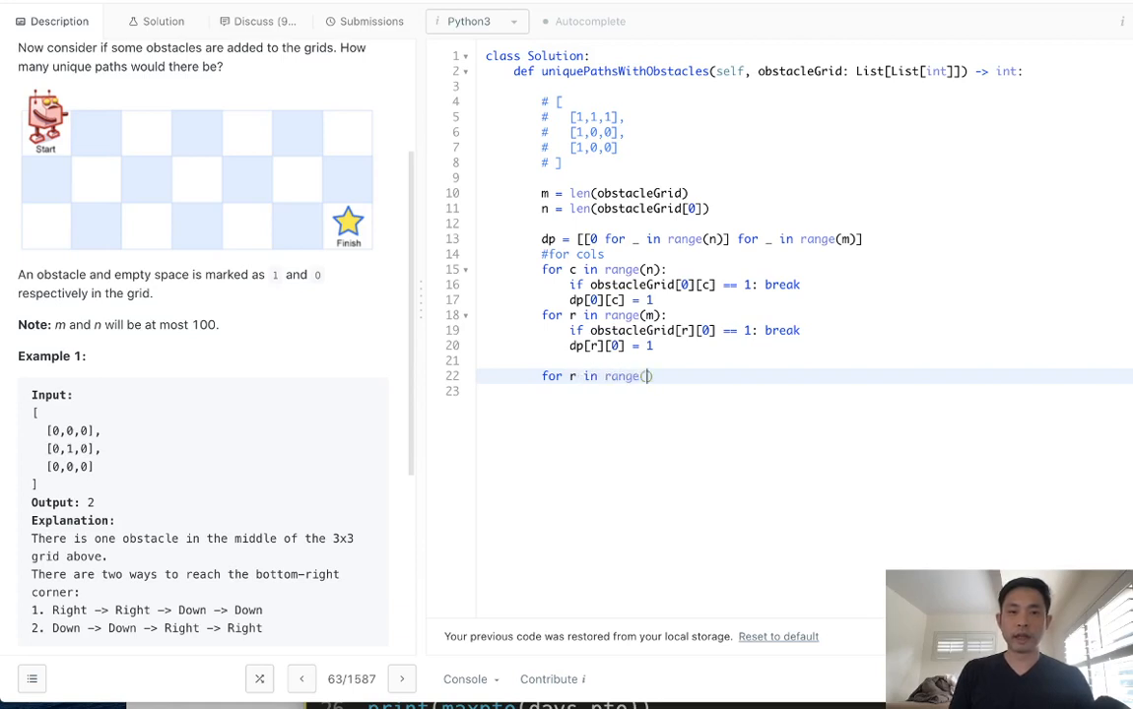
{"action": "type", "text": "m"}
{"action": "left_click", "coordinate": [804, 391]}
{"action": "type", "text": "for c iun"}
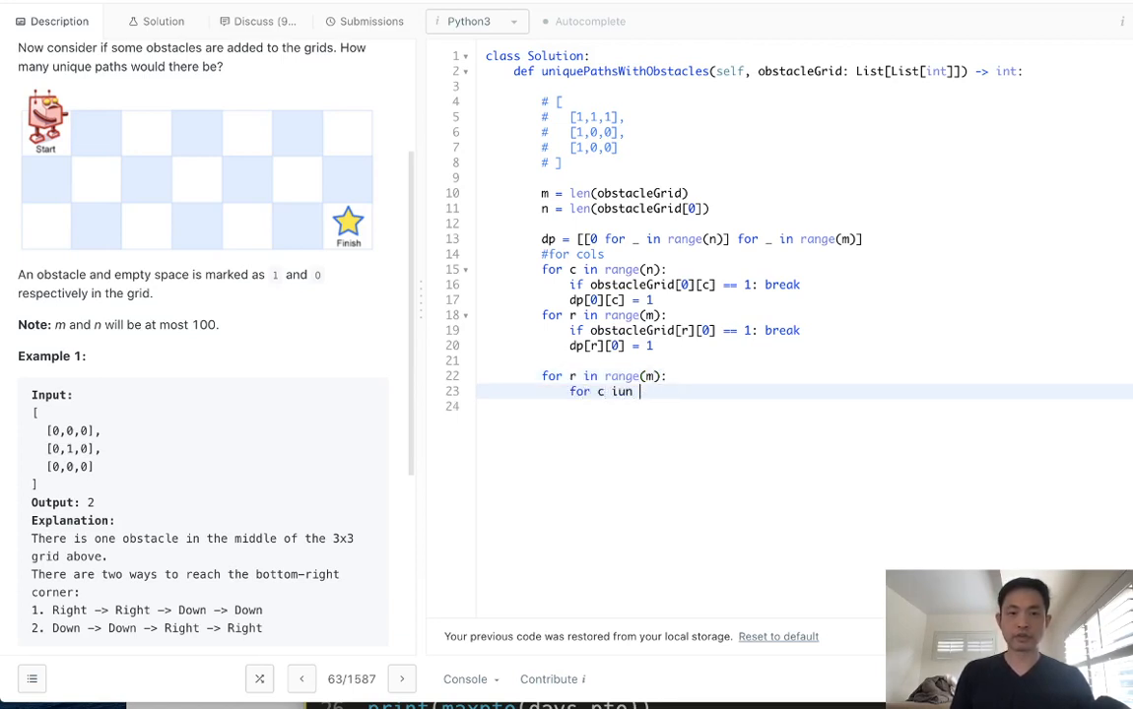
{"action": "type", "text": "range(n"}
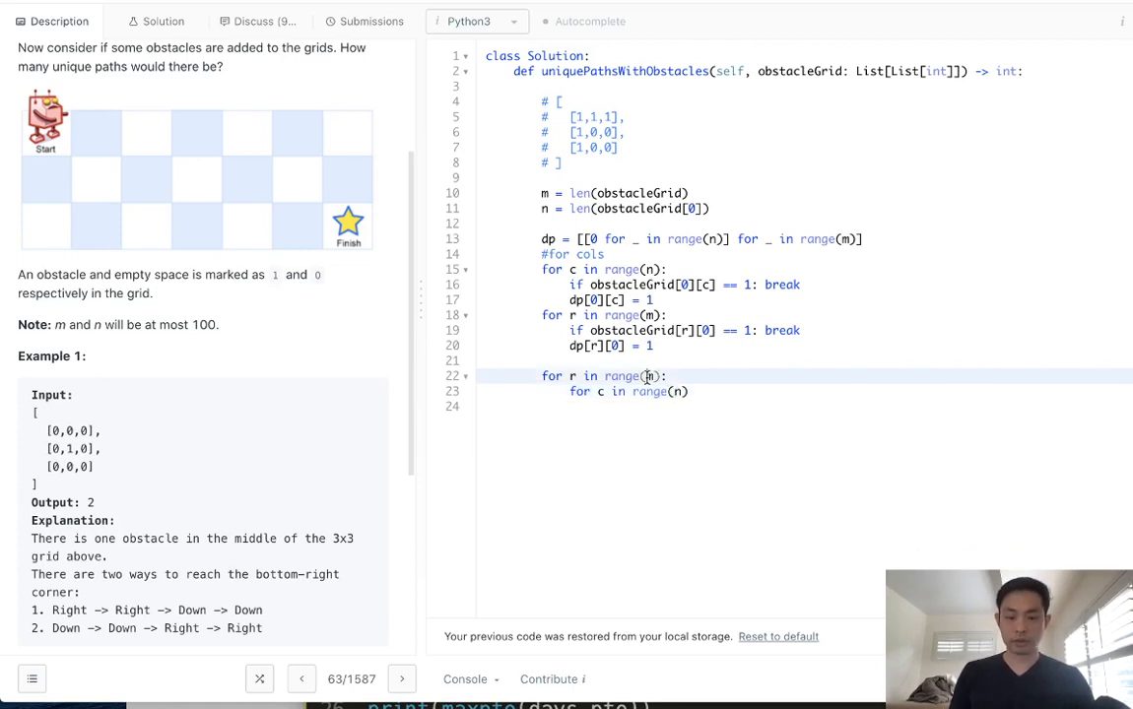
{"action": "type", "text": "1,h"}
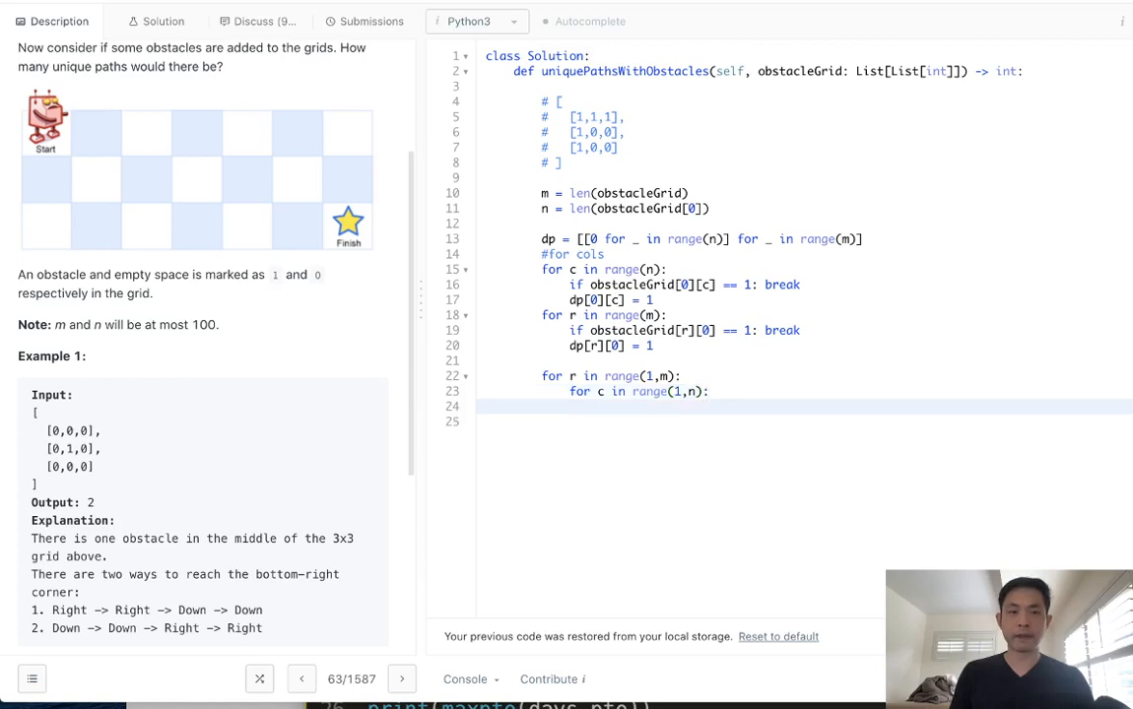
{"action": "type", "text": "if dp"}
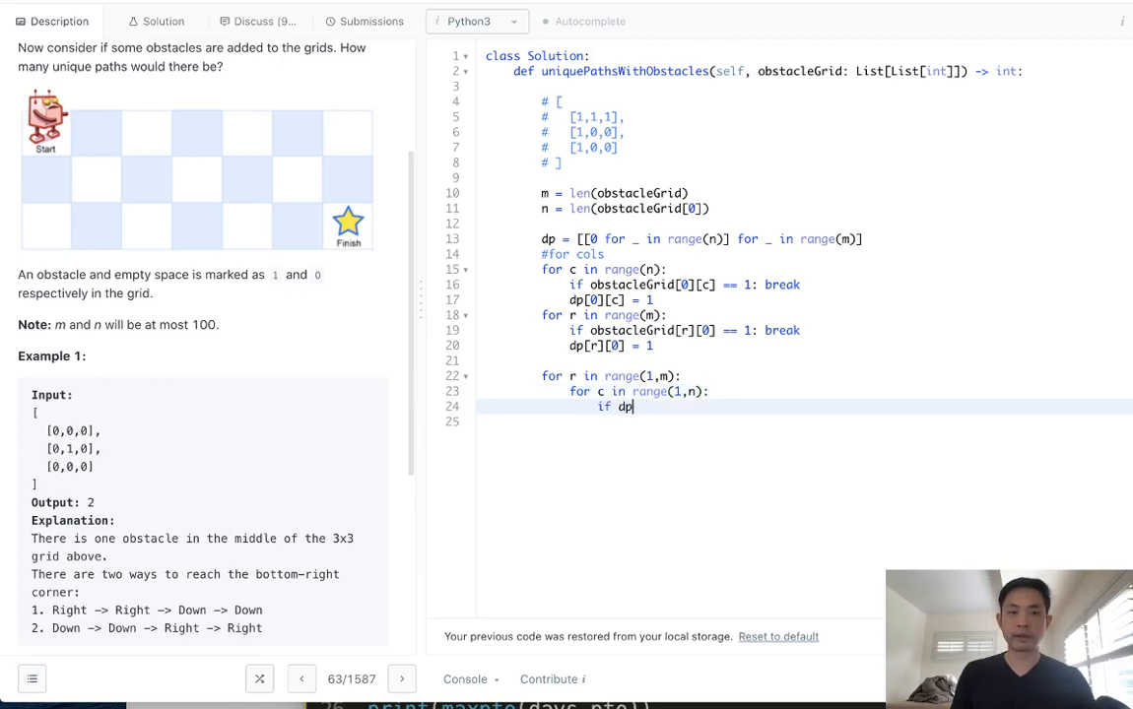
{"action": "type", "text": "obstacleGrid[r][c] == 1:"}
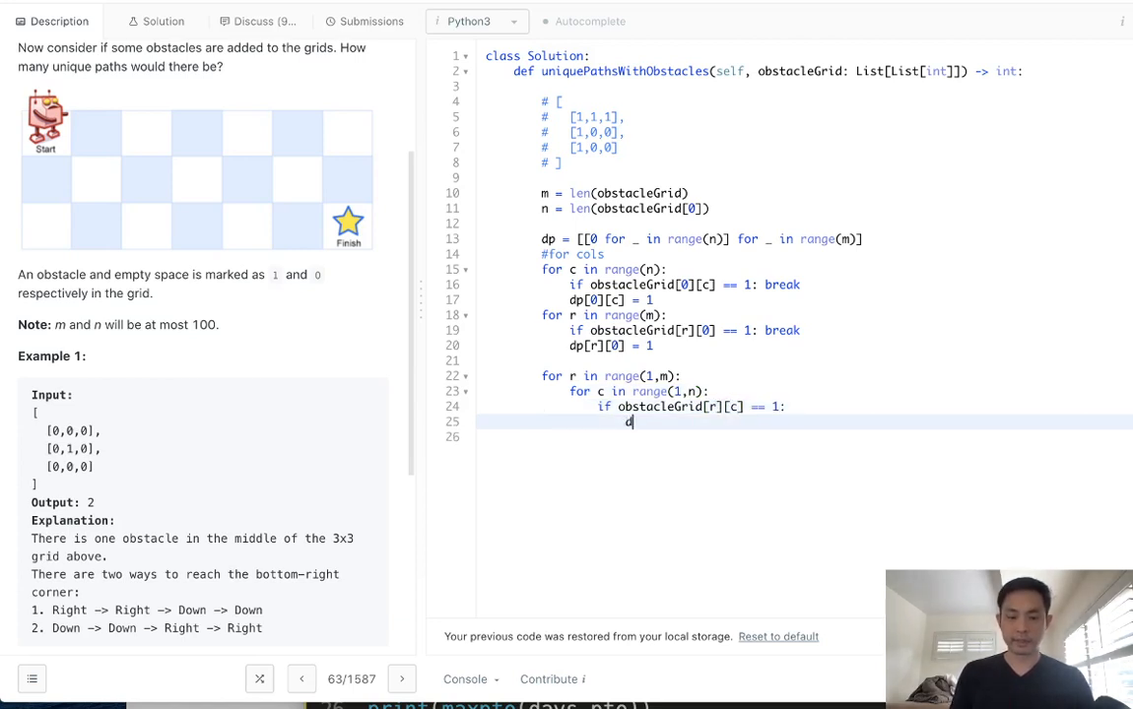
{"action": "type", "text": "p[r][c]"}
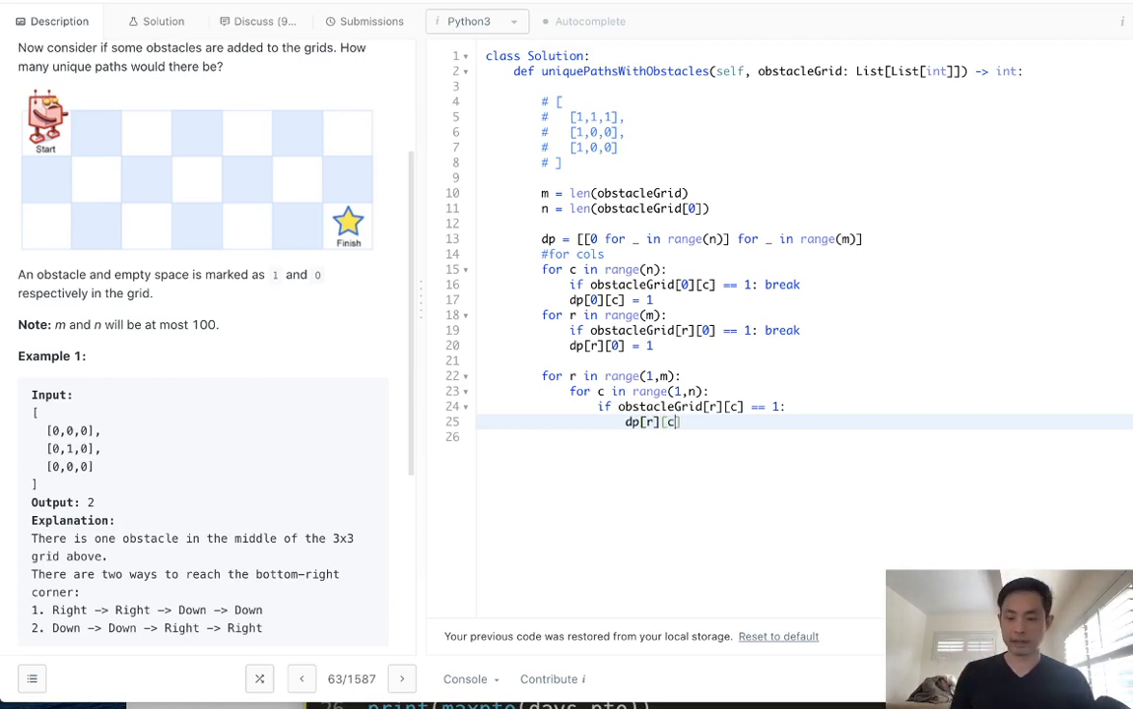
{"action": "type", "text": "= 0"}
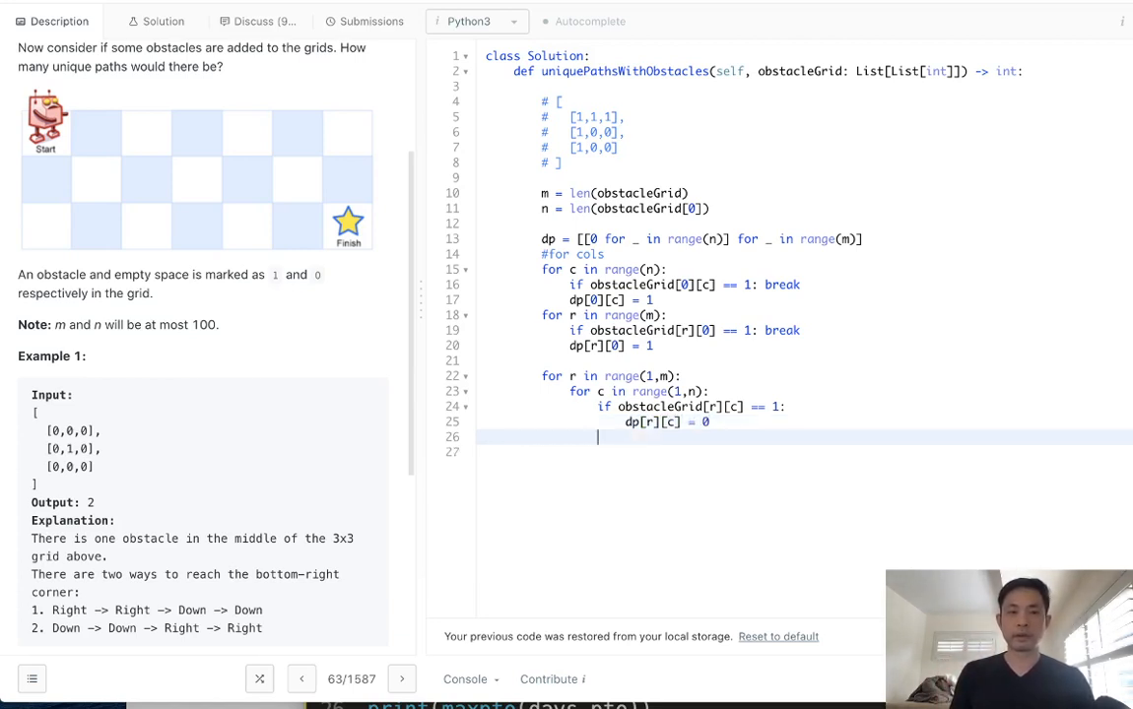
Add the else branch dp[r][c] = dp[r-1][c] + dp[r][c-1] and begin return dp[].
{"action": "type", "text": "else:"}
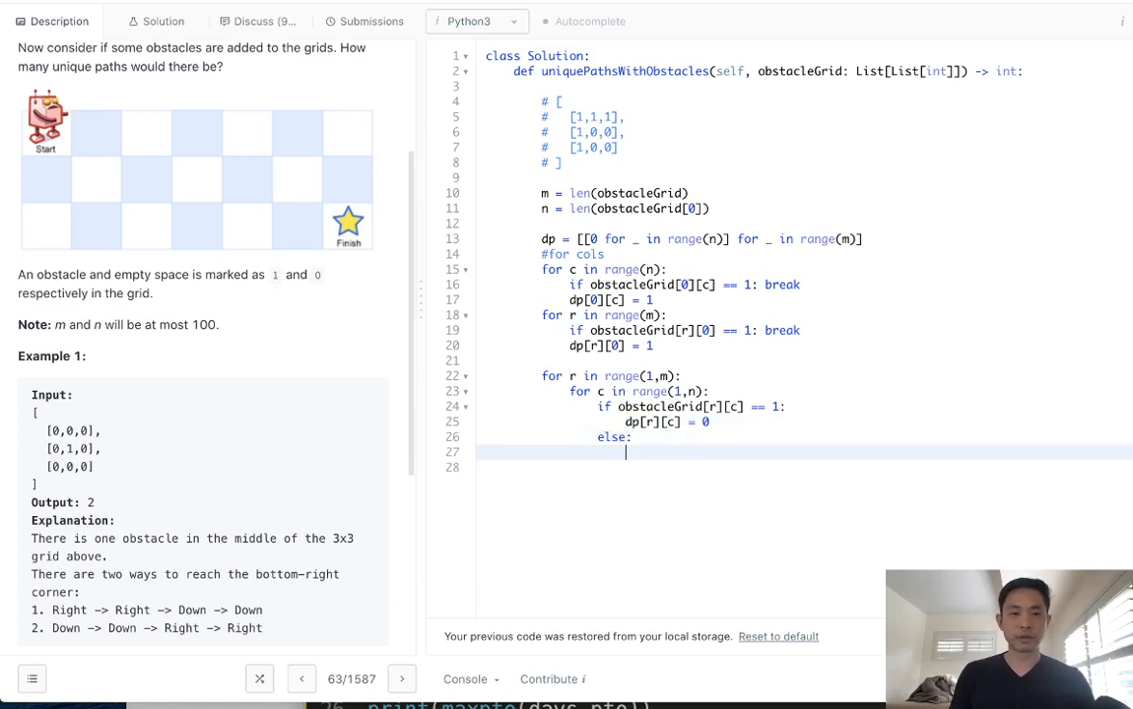
{"action": "type", "text": "dp[r][c] = dp[r-1][c"}
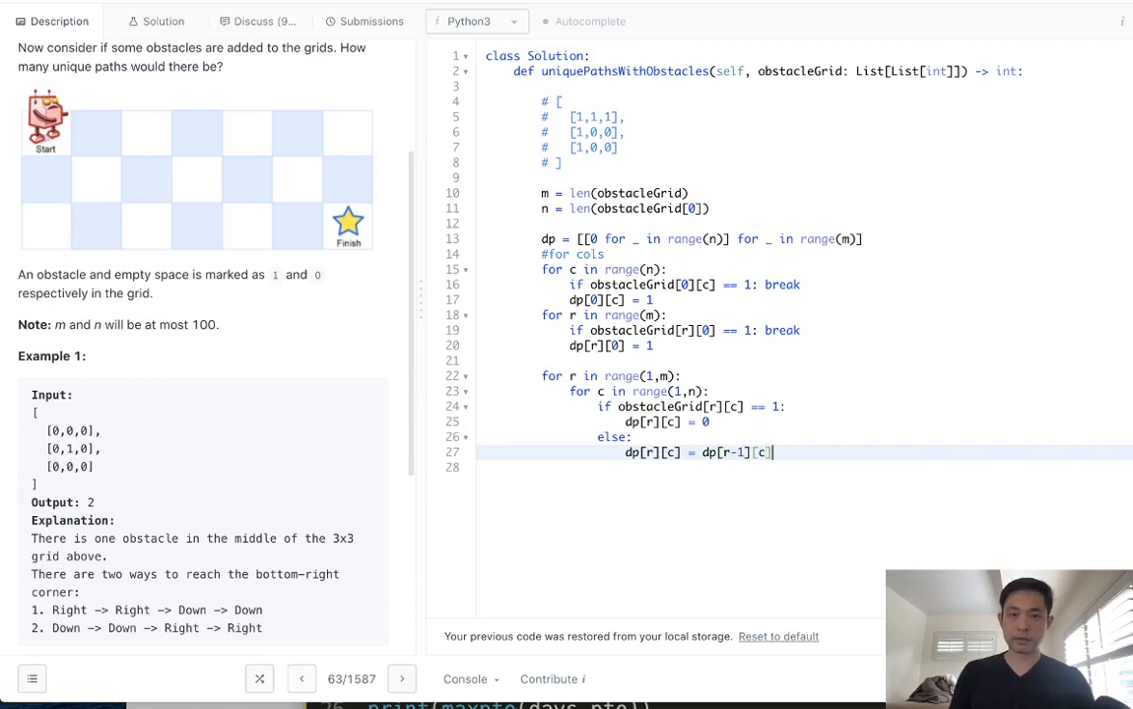
{"action": "type", "text": "+ dppr"}
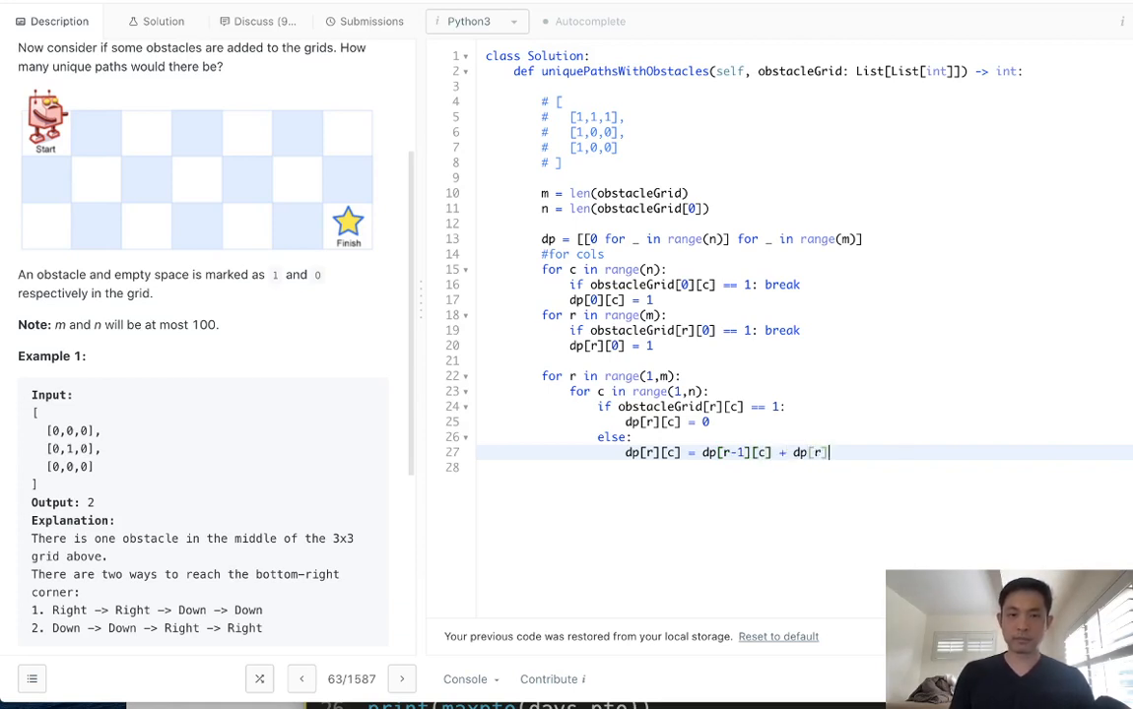
{"action": "type", "text": "[c-1]"}
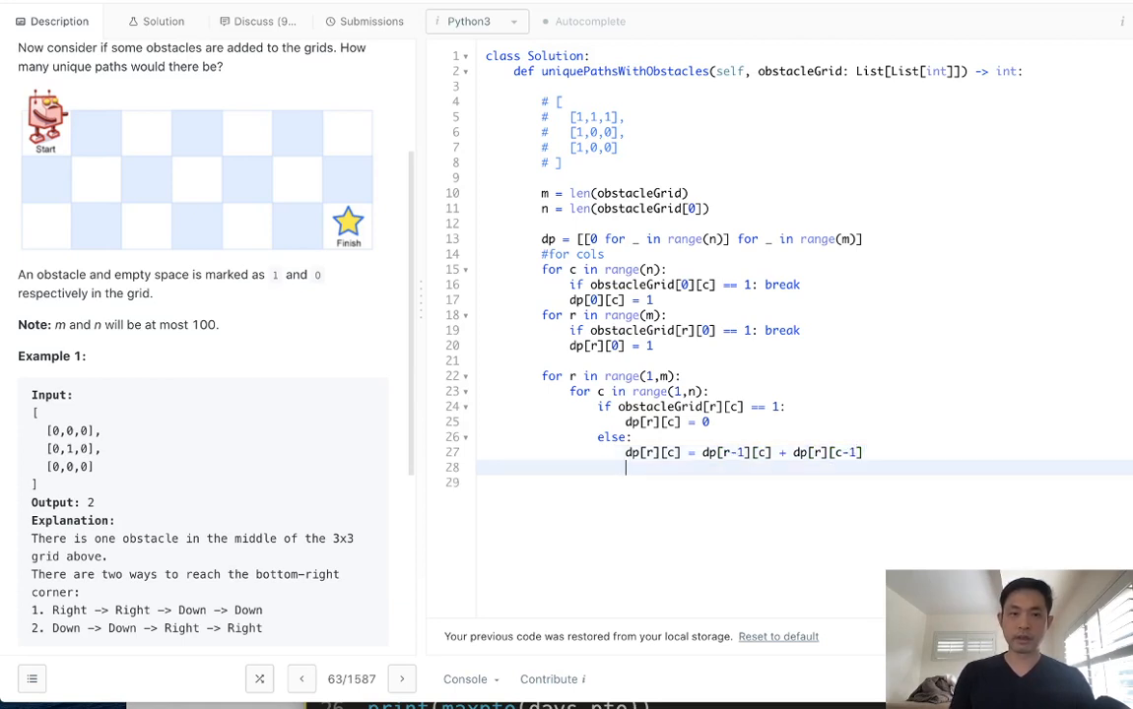
{"action": "type", "text": "return dp[]"}
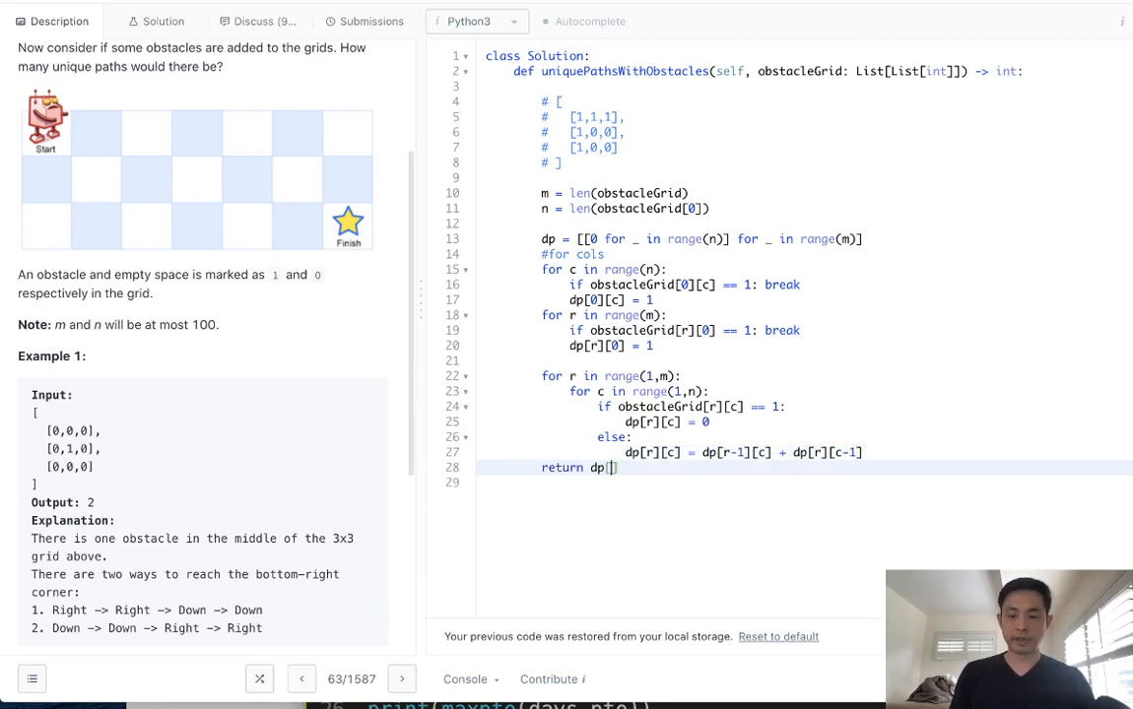
Complete the return as dp[-1][-1] for the bottom-right cell.
{"action": "type", "text": "-1"}
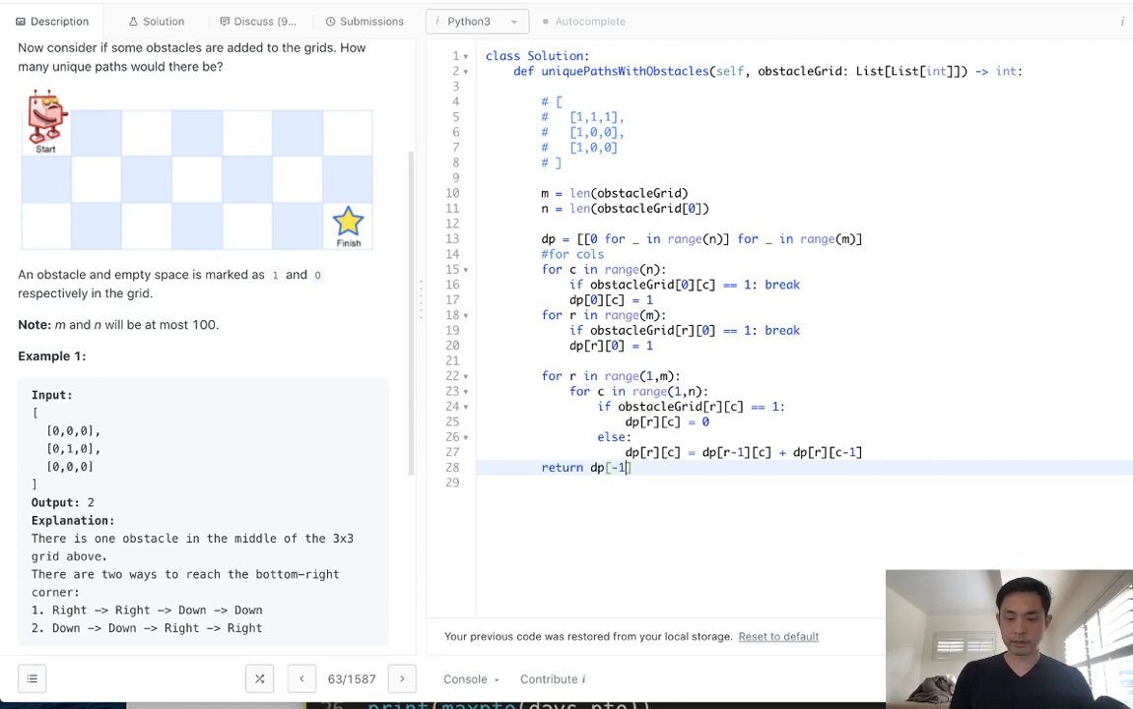
{"action": "type", "text": "[-1]"}
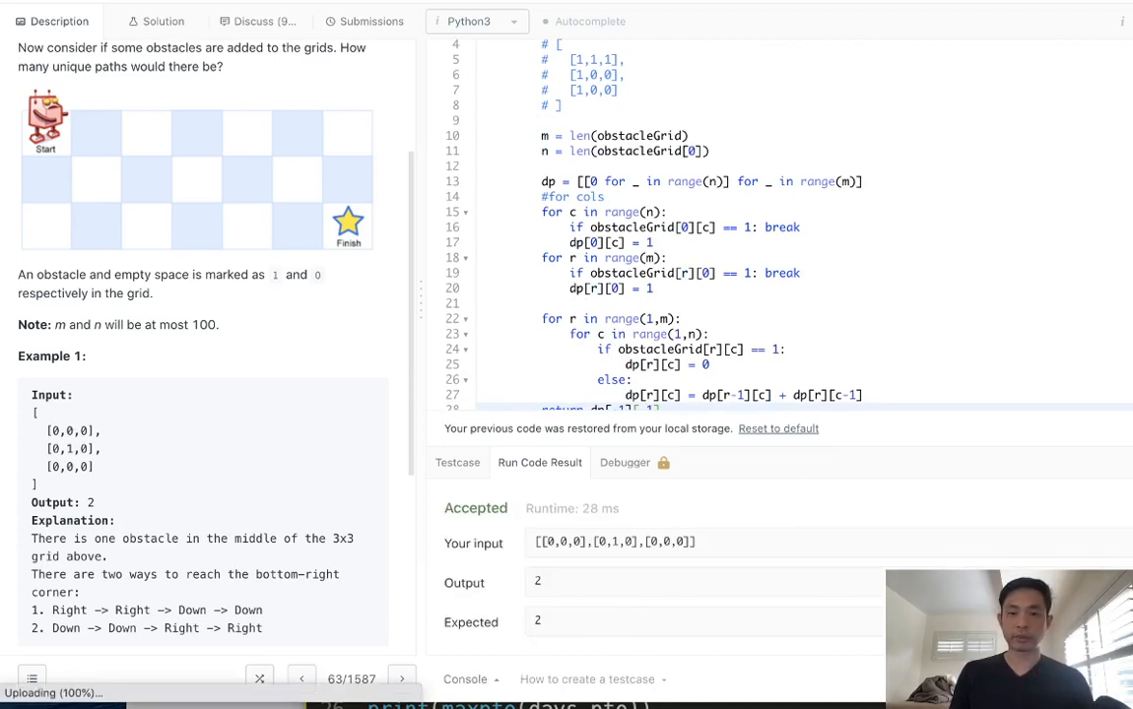
Submit the solution, getting Accepted at 36 ms, faster than 95.13% of Python3.
{"action": "left_click", "coordinate": [371, 20]}
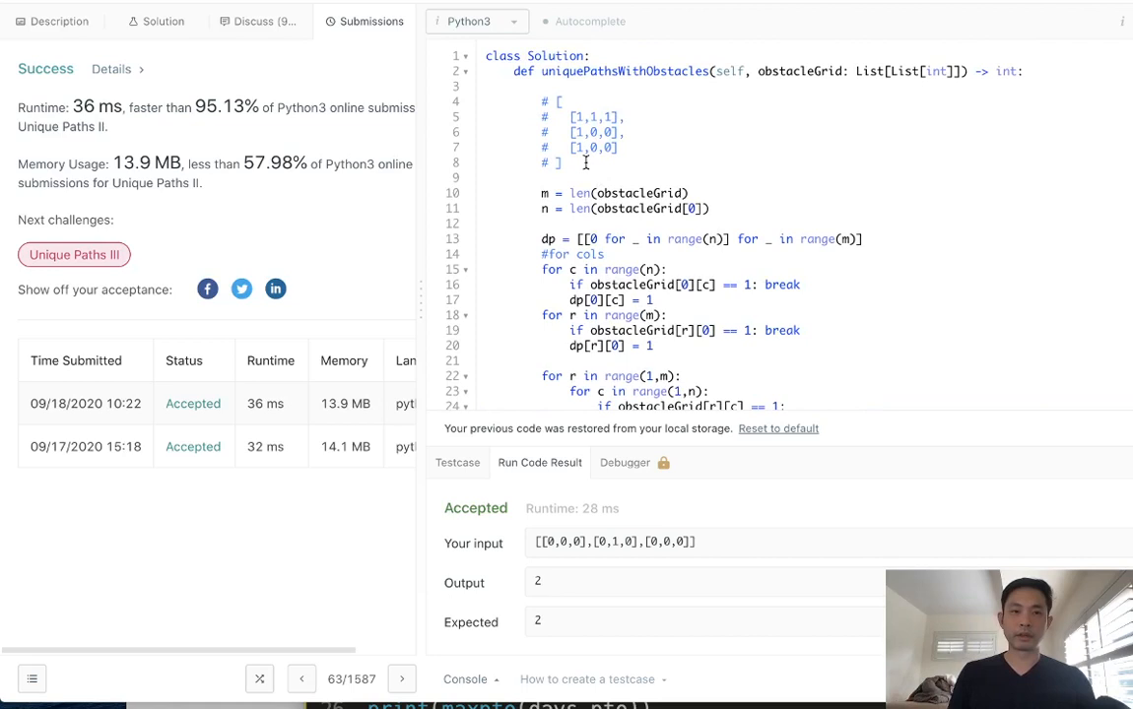
{"action": "left_click_drag", "start_coordinate": [560, 102], "coordinate": [621, 147]}
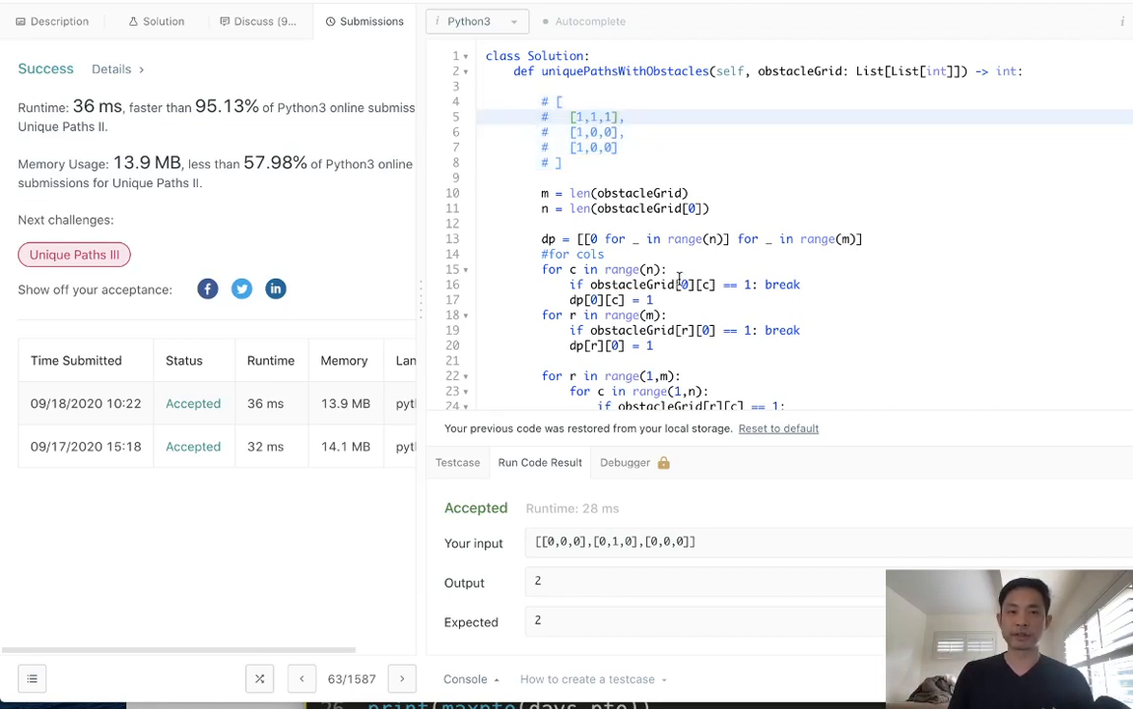
{"action": "double_click", "coordinate": [782, 283]}
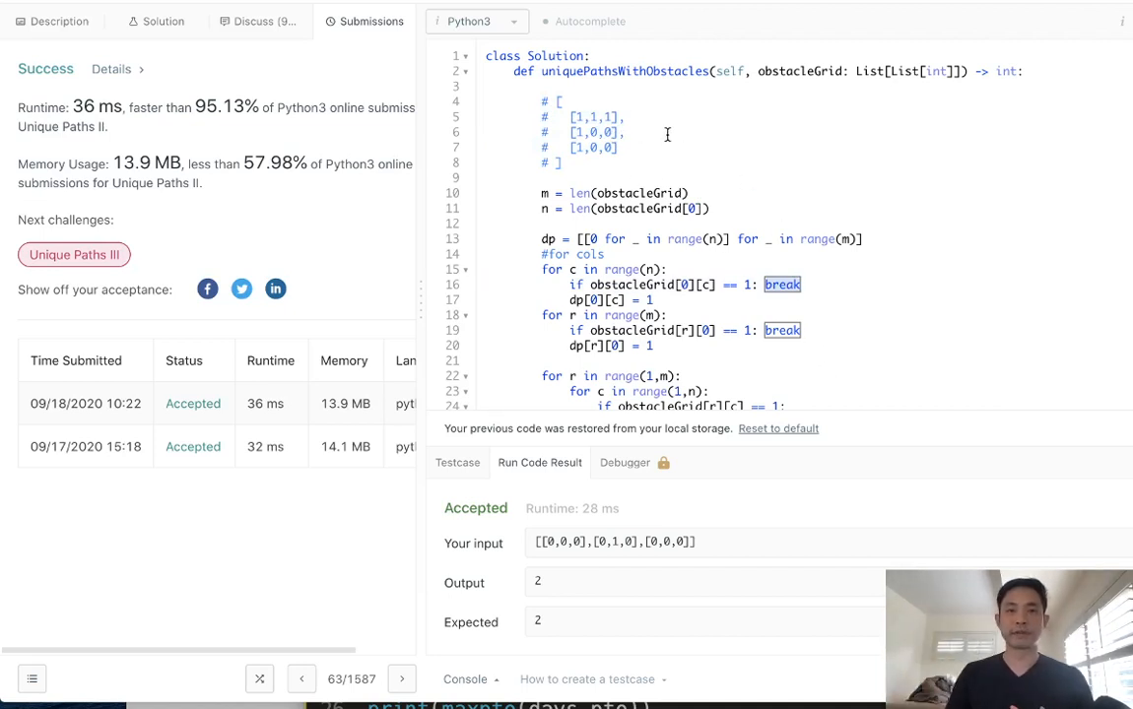
{"action": "scroll", "scroll_direction": "down", "scroll_amount": 3}
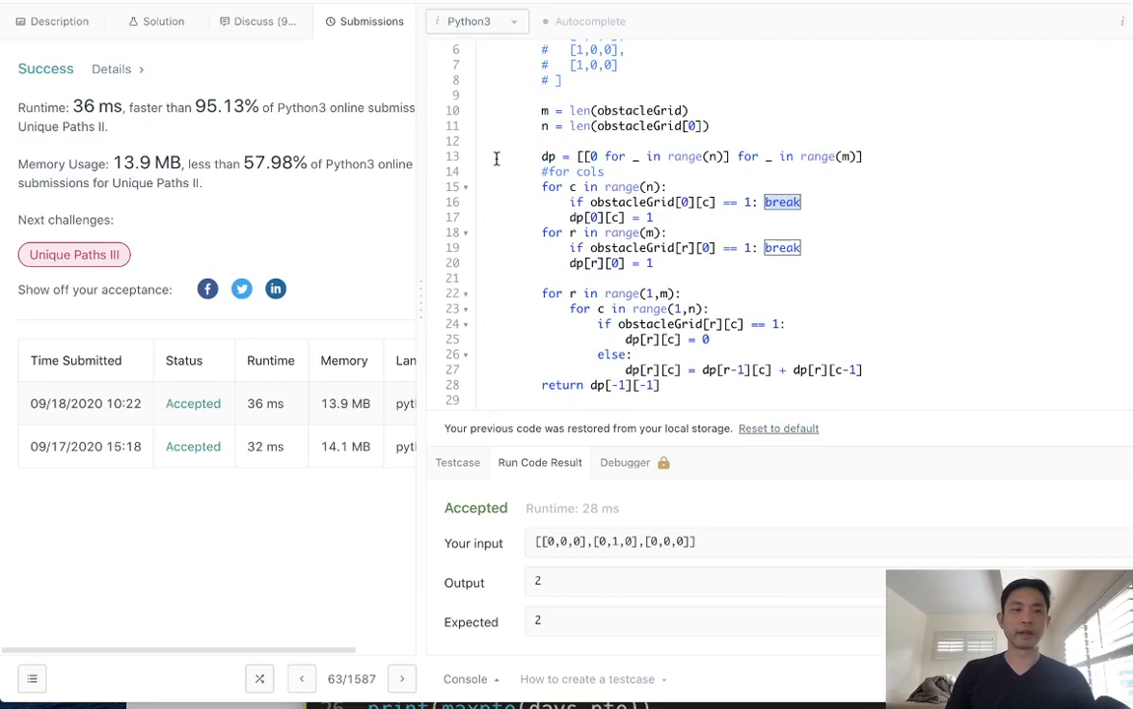